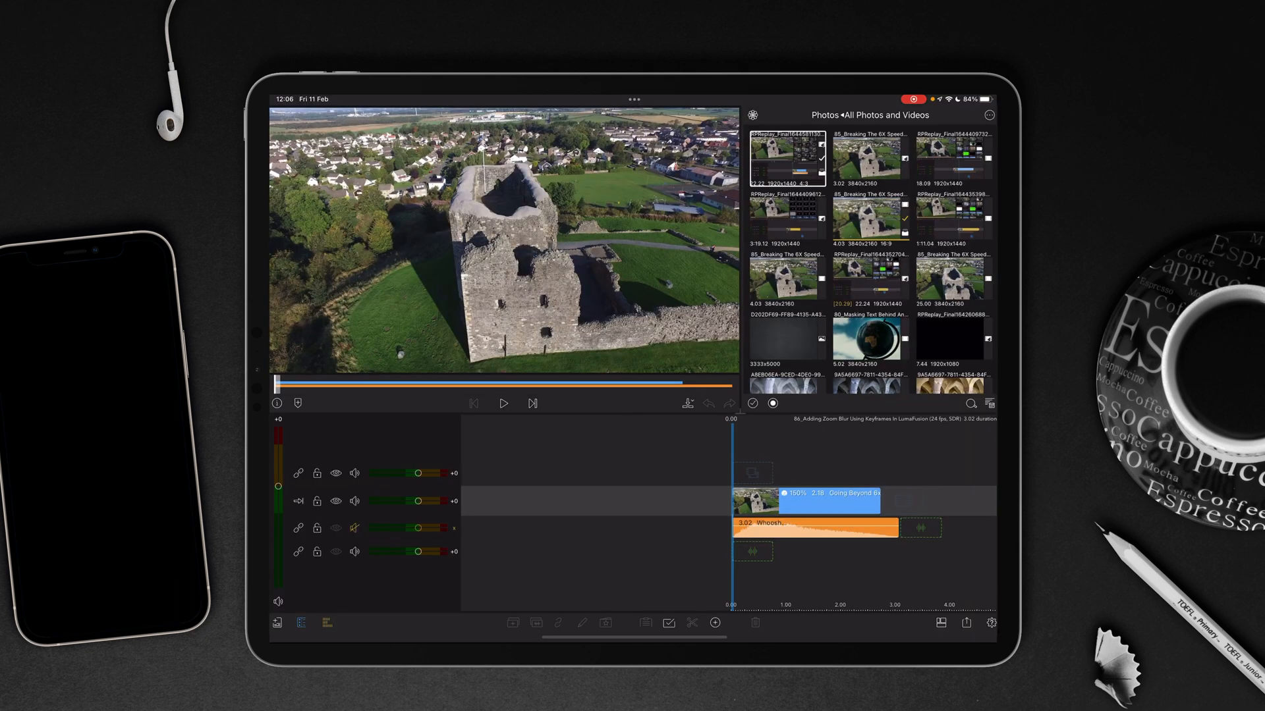
- Open the castle drone clip in the clip editor and lower its Blending Opacity
left_click(807, 501)
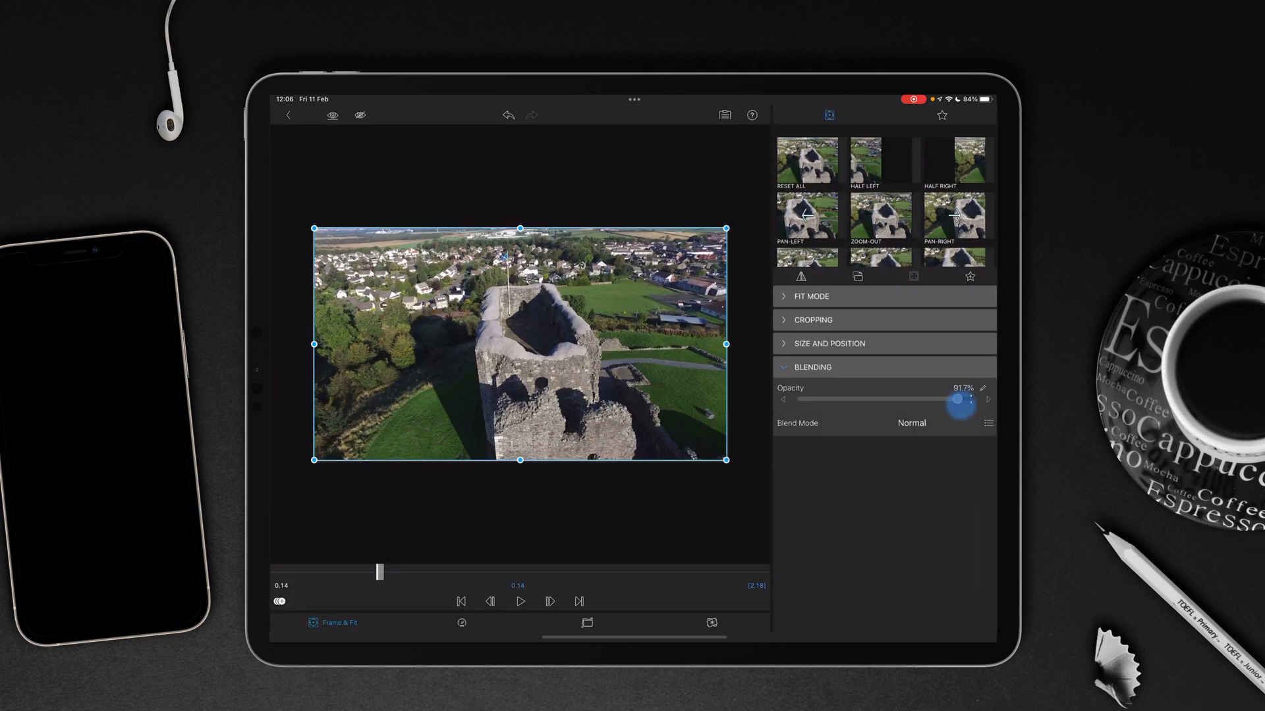
left_click_drag(957, 399, 928, 399)
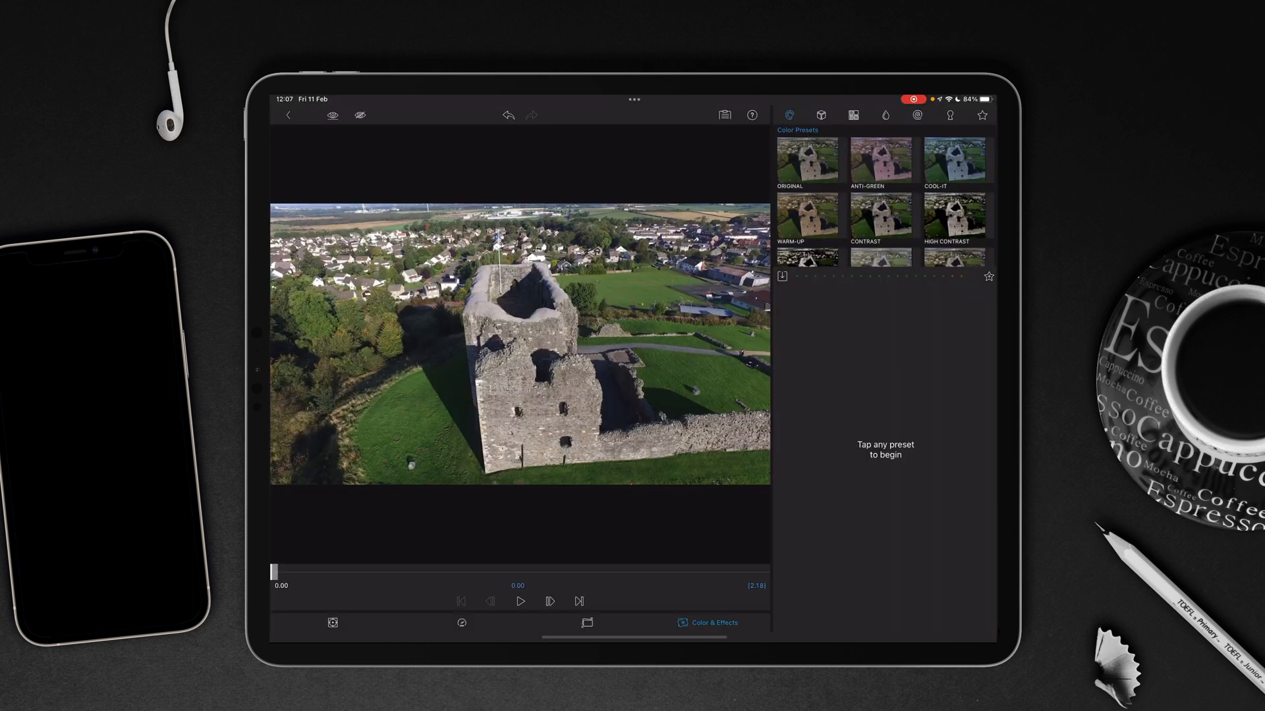
- Apply the Short Zoom blur preset from the Blur category, at amount 5
left_click(884, 114)
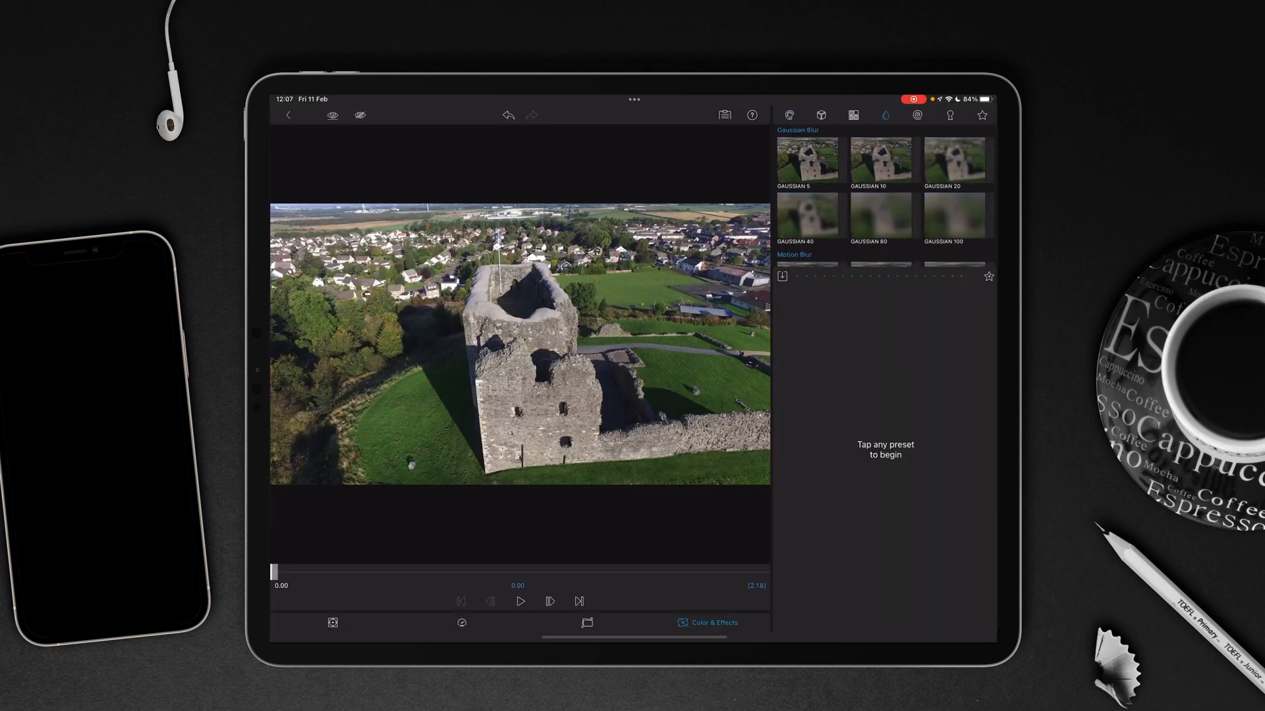
scroll("down", 3)
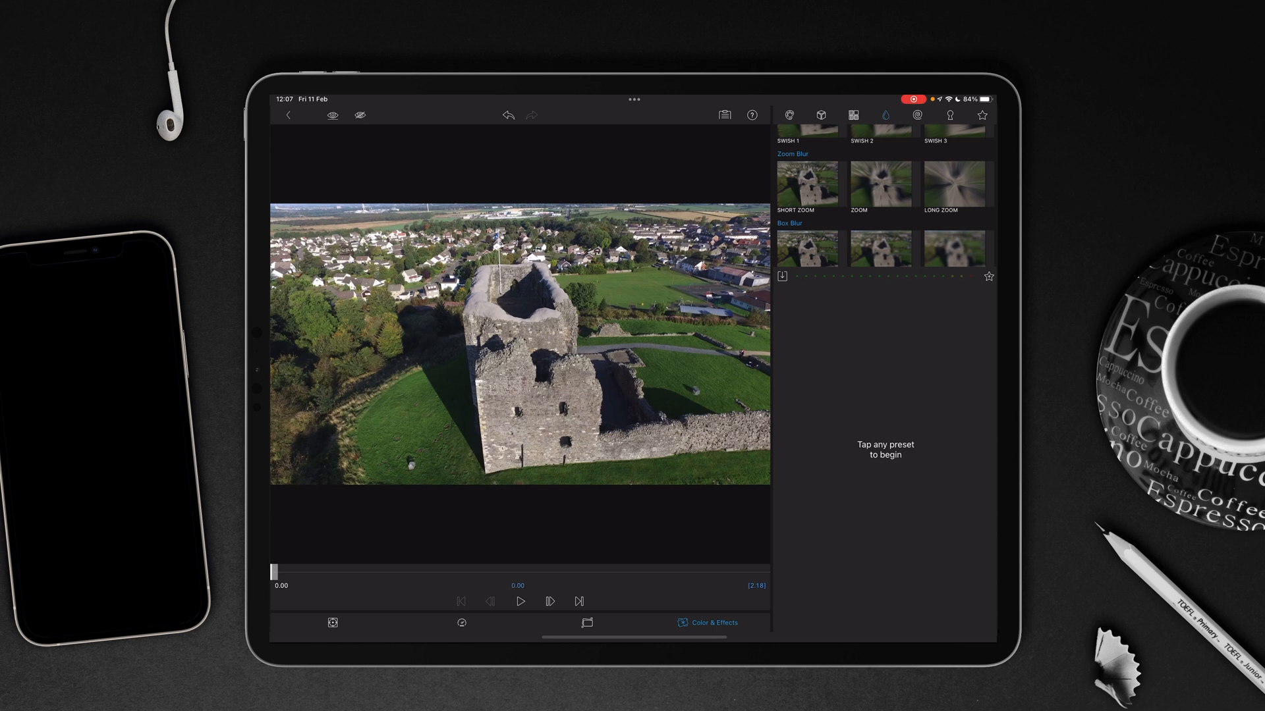
left_click(806, 180)
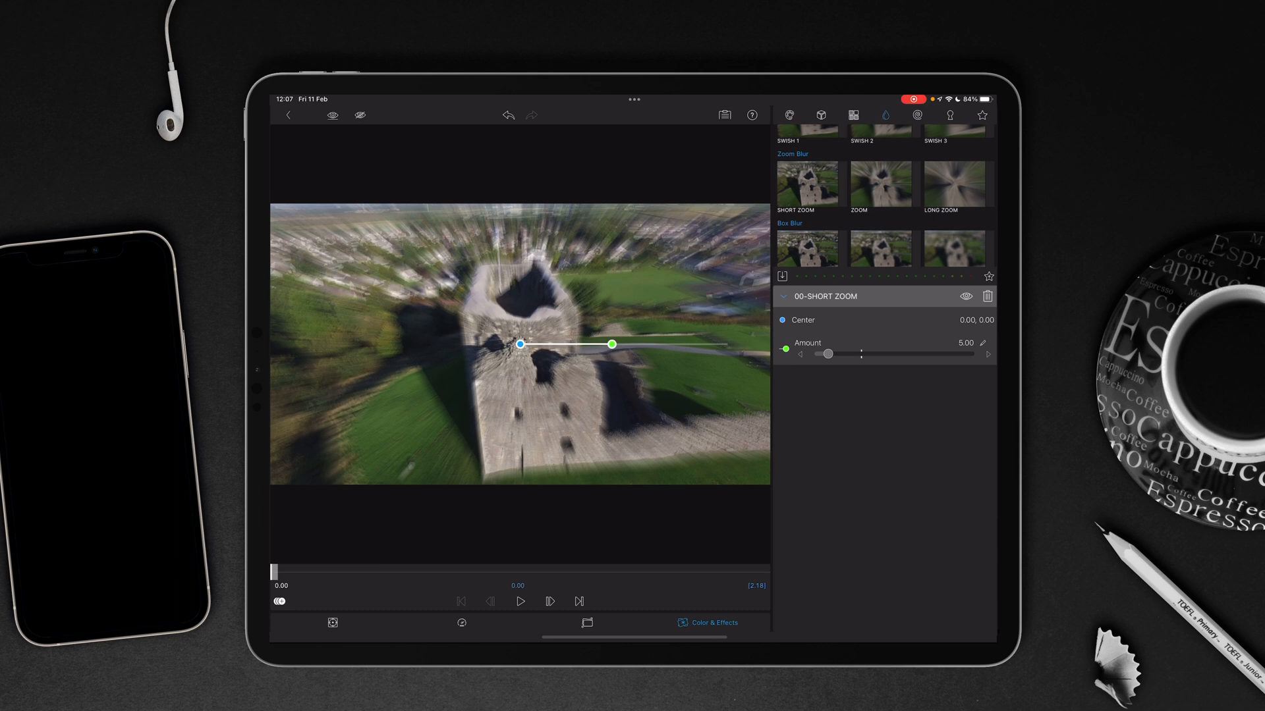
- Move the zoom blur's centre up the tower onto the flag
left_click_drag(521, 344, 572, 392)
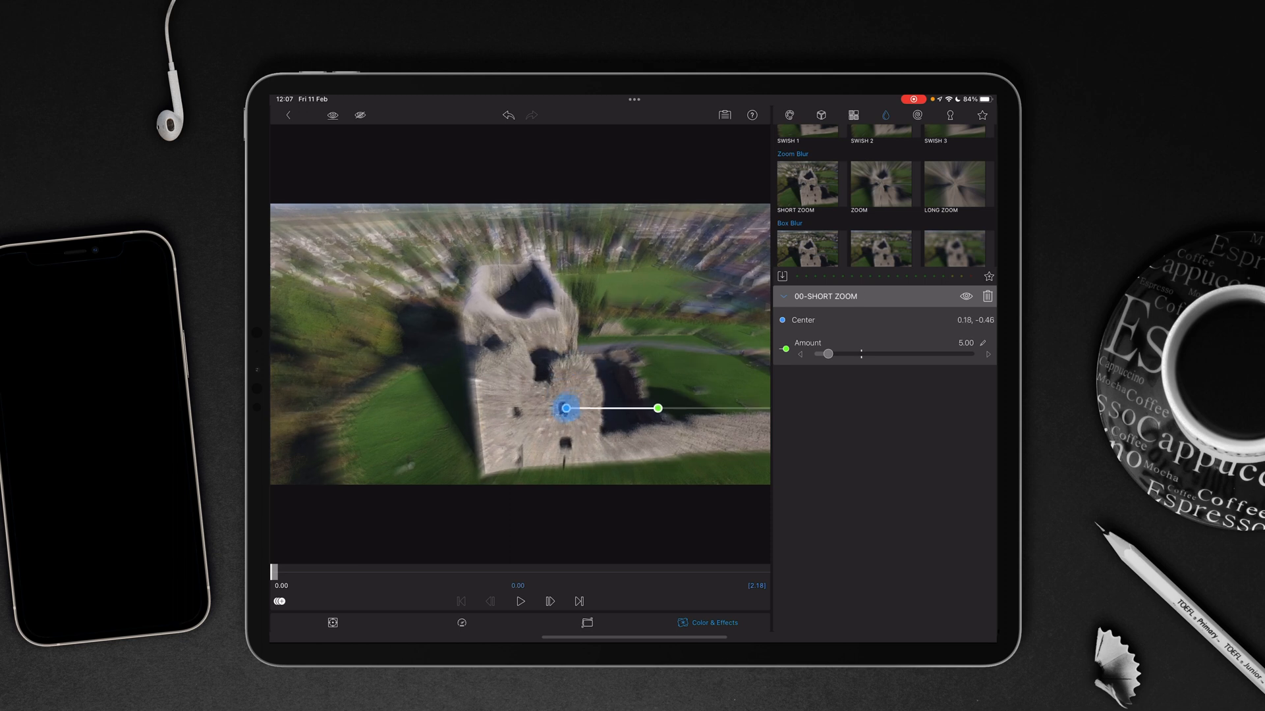
left_click_drag(568, 407, 553, 335)
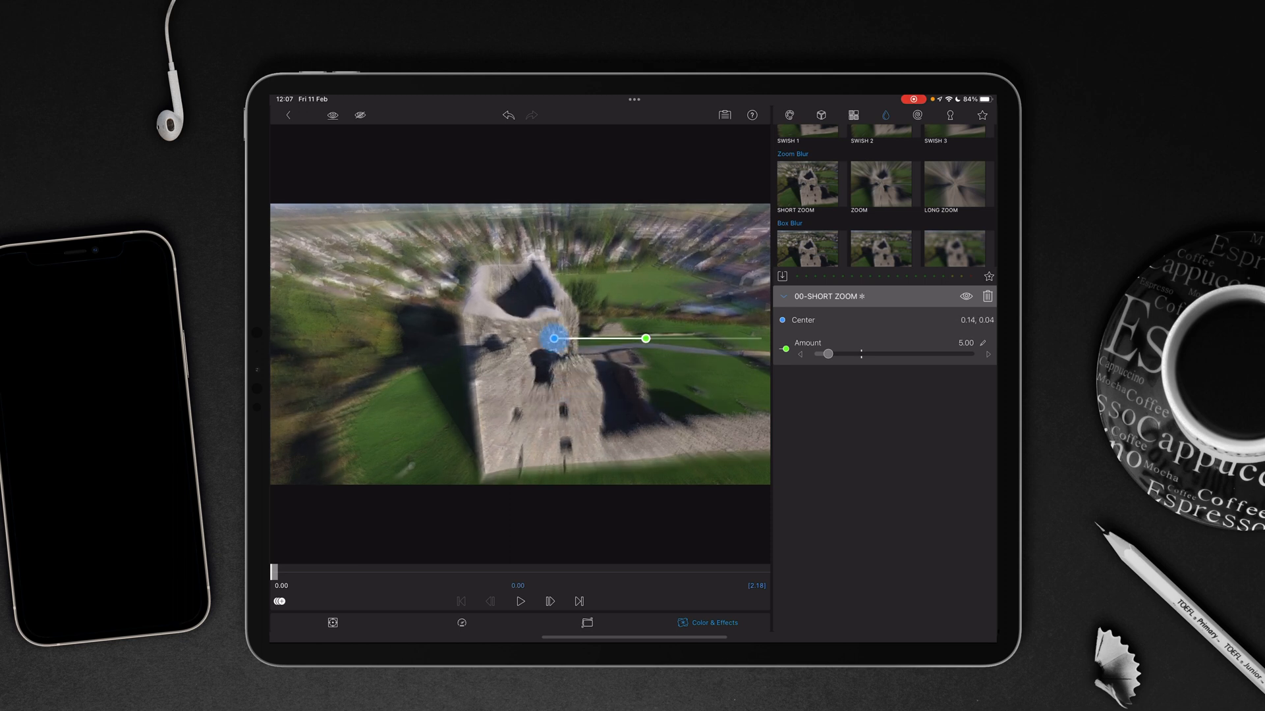
left_click_drag(552, 337, 500, 234)
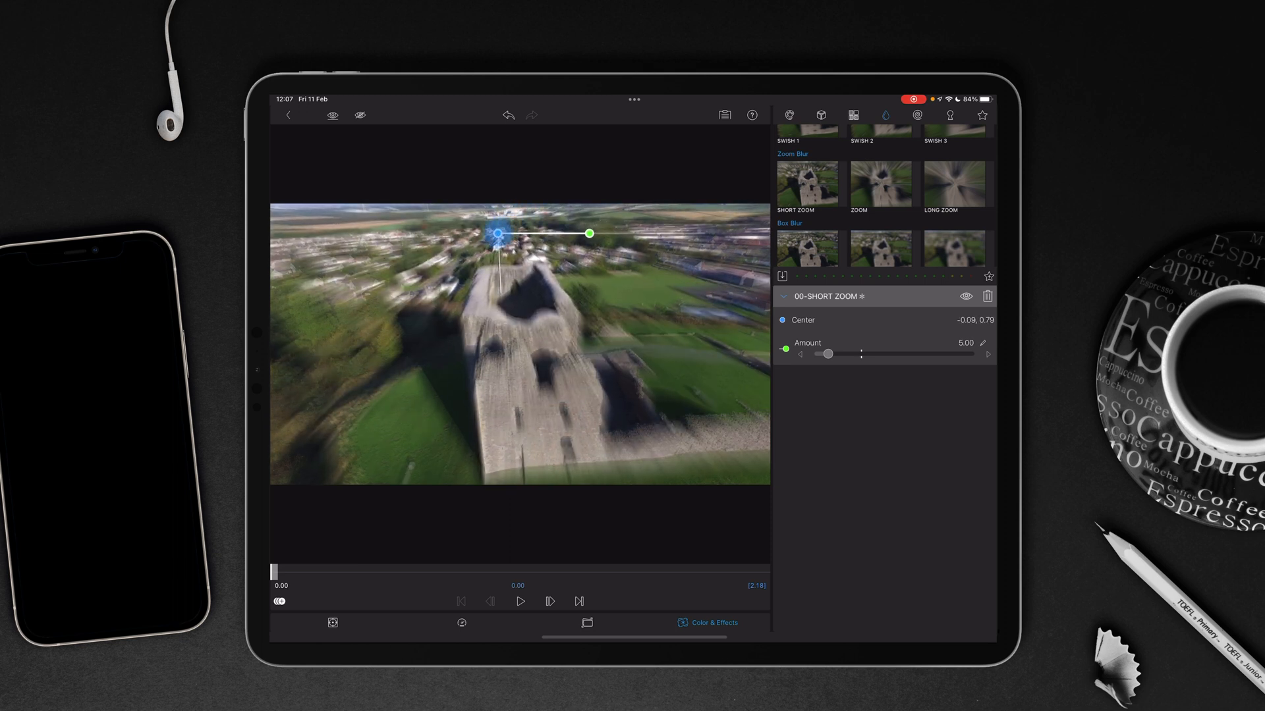
left_click_drag(500, 234, 499, 236)
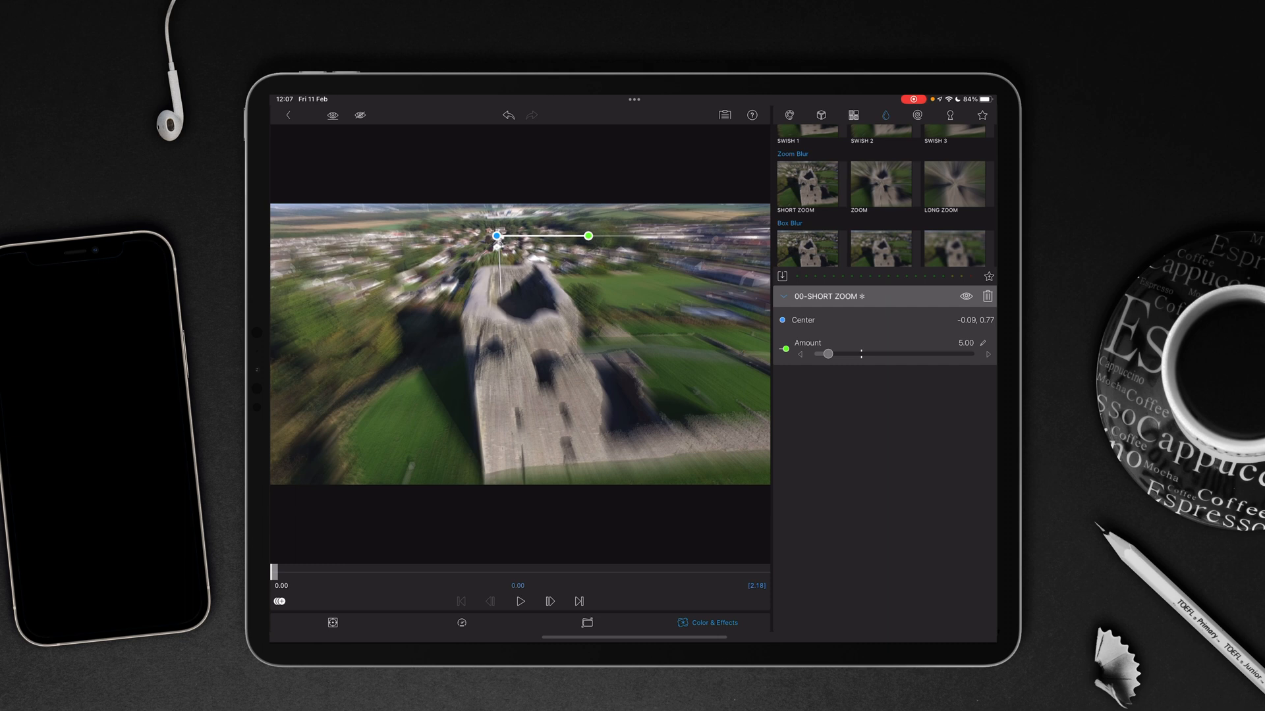
- Lower the Short Zoom blur amount to its minimum of 1
left_click_drag(825, 353, 833, 355)
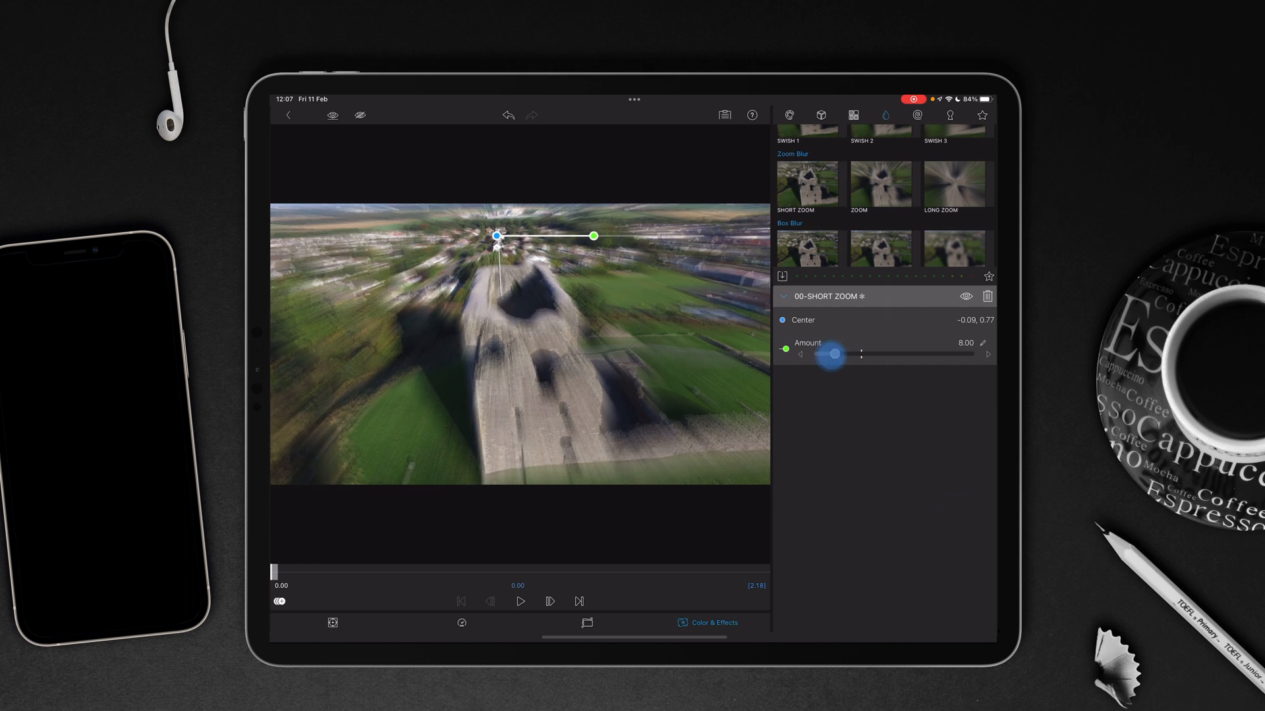
left_click_drag(833, 355, 823, 355)
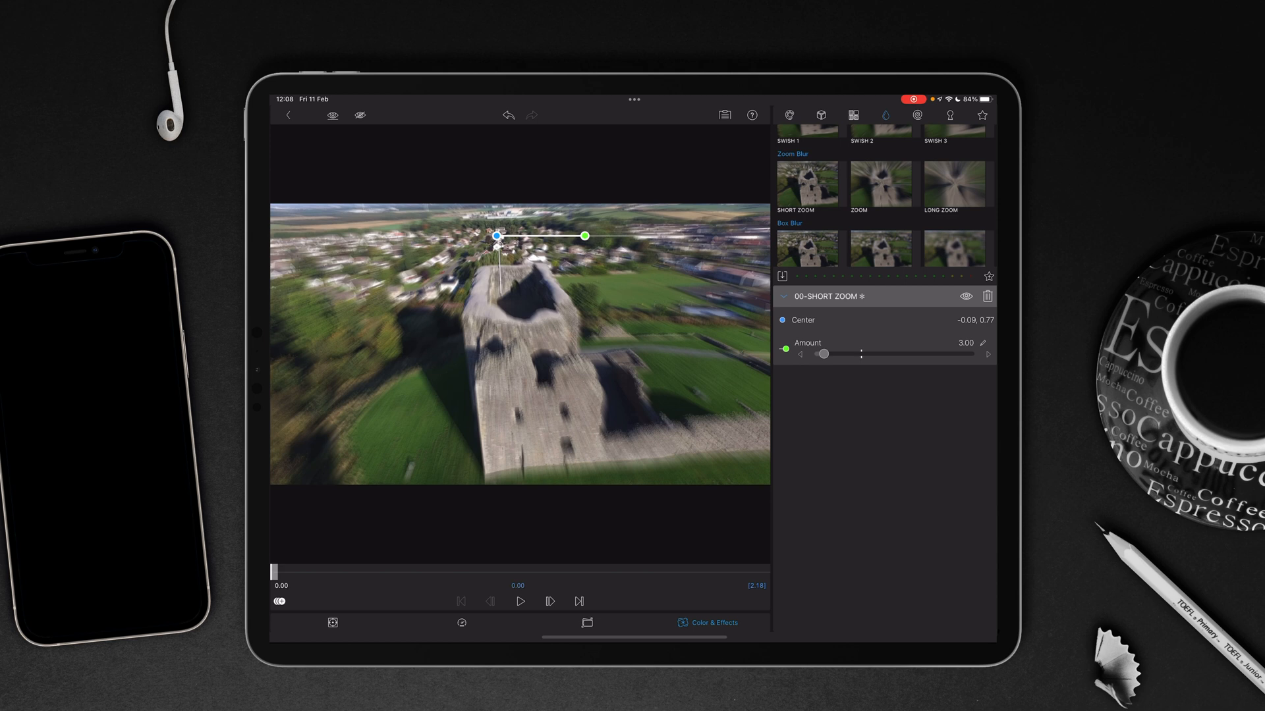
left_click_drag(859, 353, 823, 353)
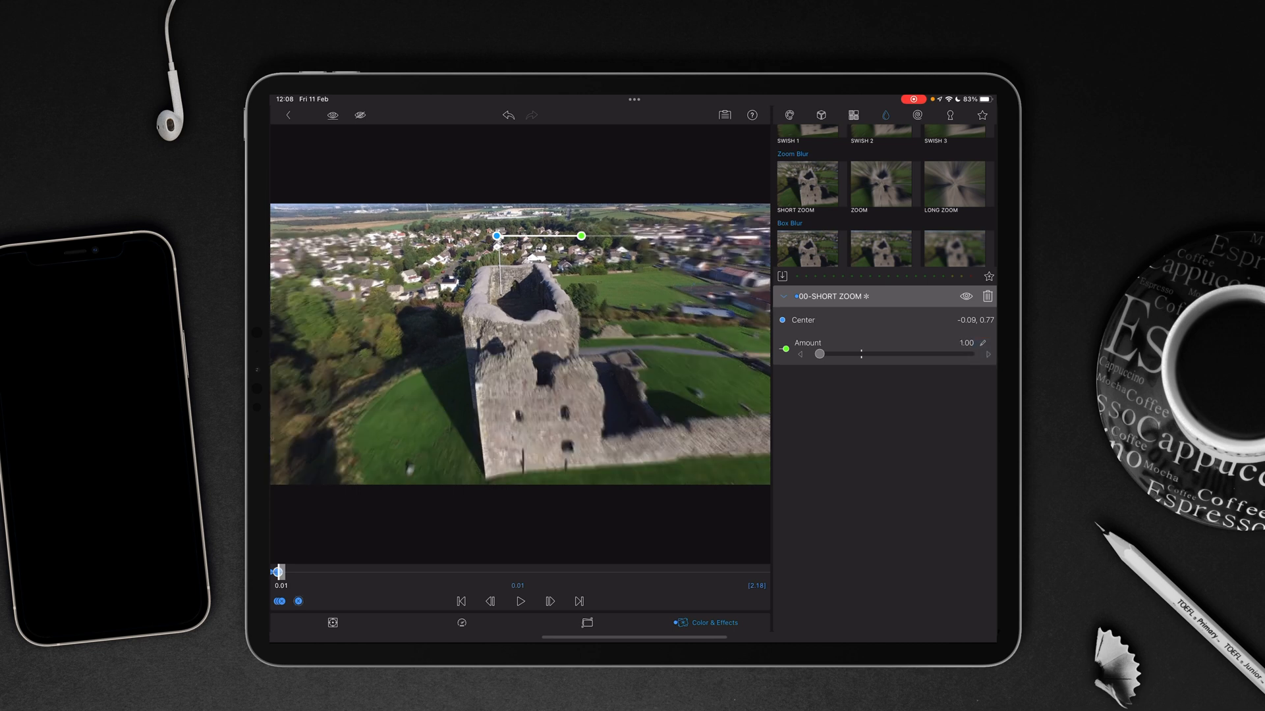
- Keyframe the opening frames, raising the blur amount from 1 and re-centring it on the flag
left_click_drag(499, 234, 514, 257)
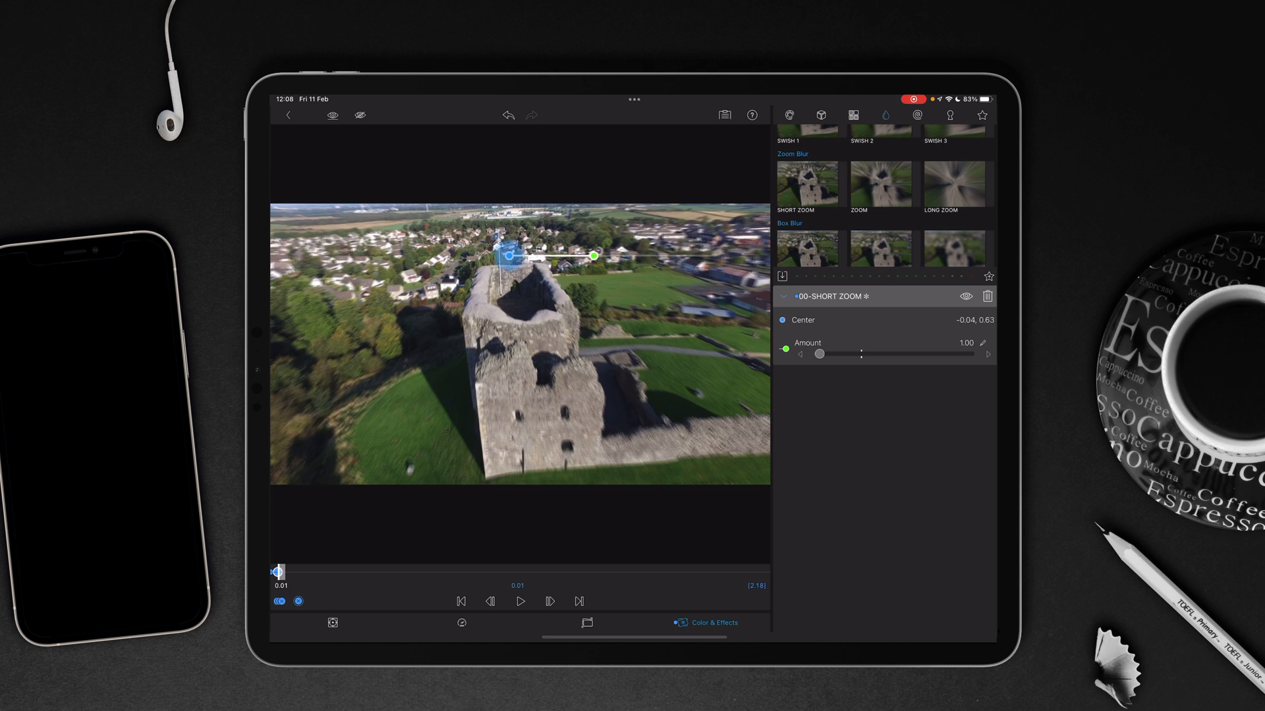
left_click_drag(508, 255, 504, 234)
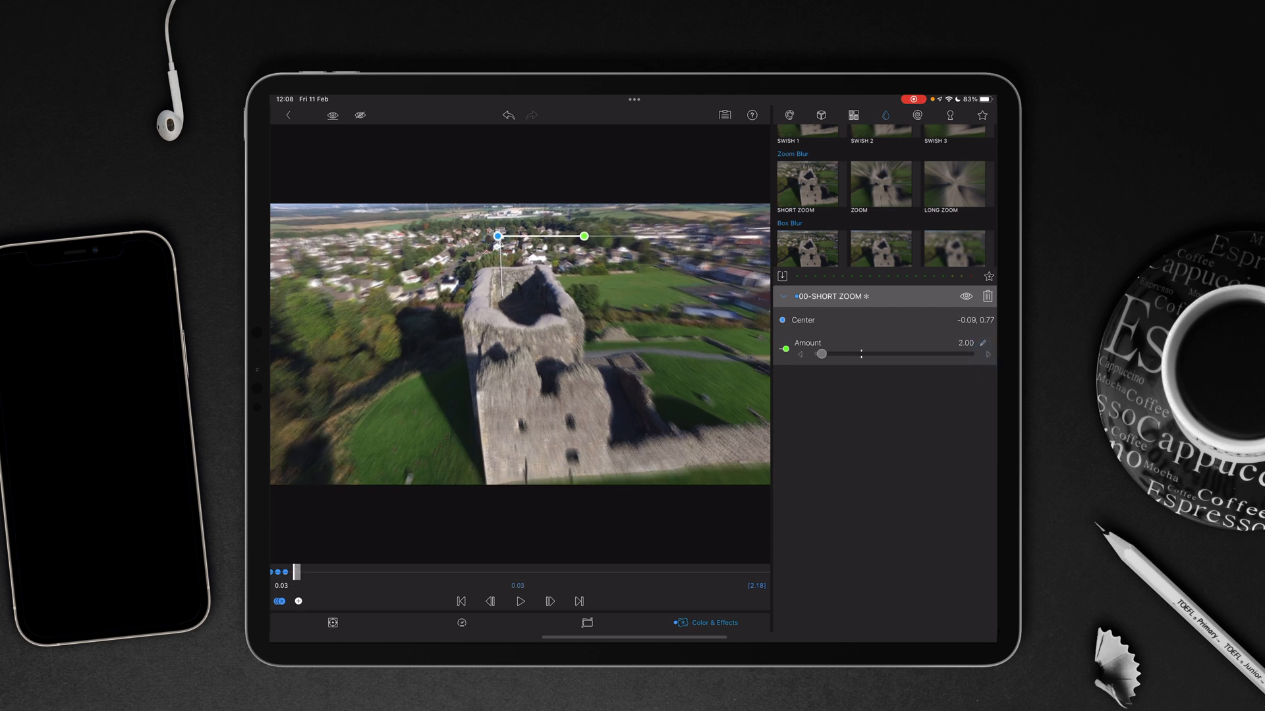
left_click_drag(820, 353, 823, 353)
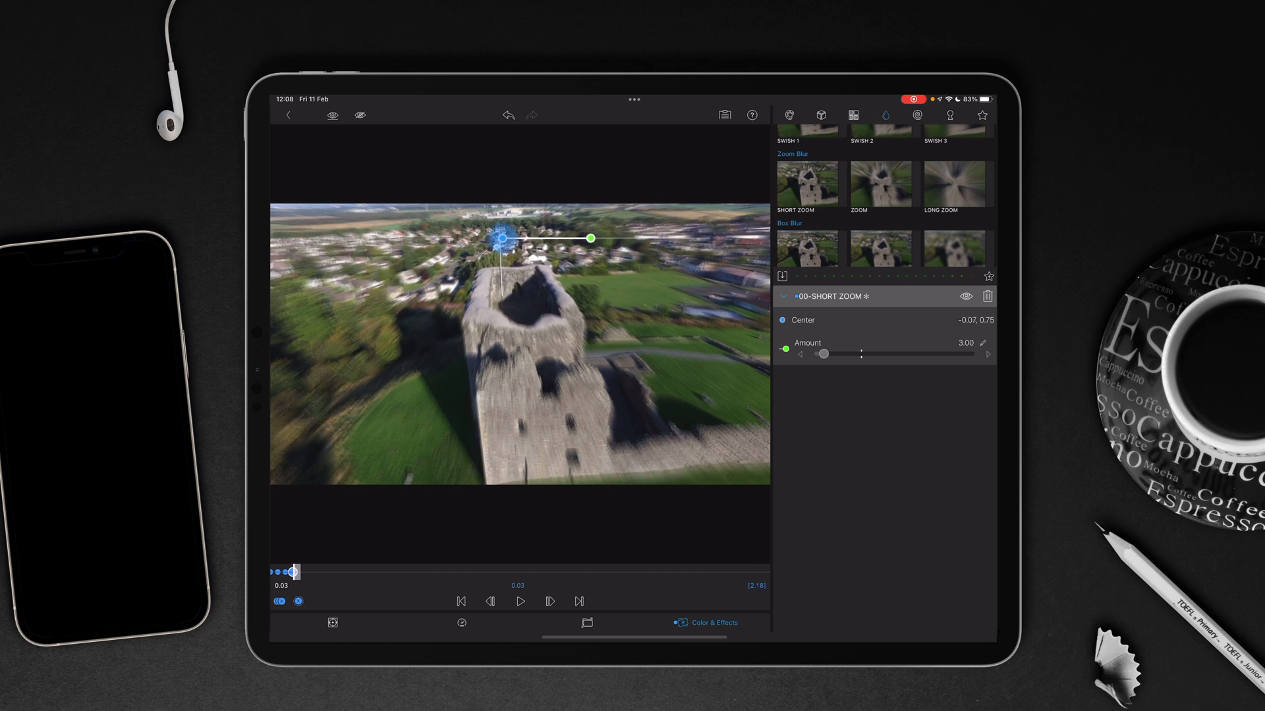
left_click_drag(508, 241, 498, 236)
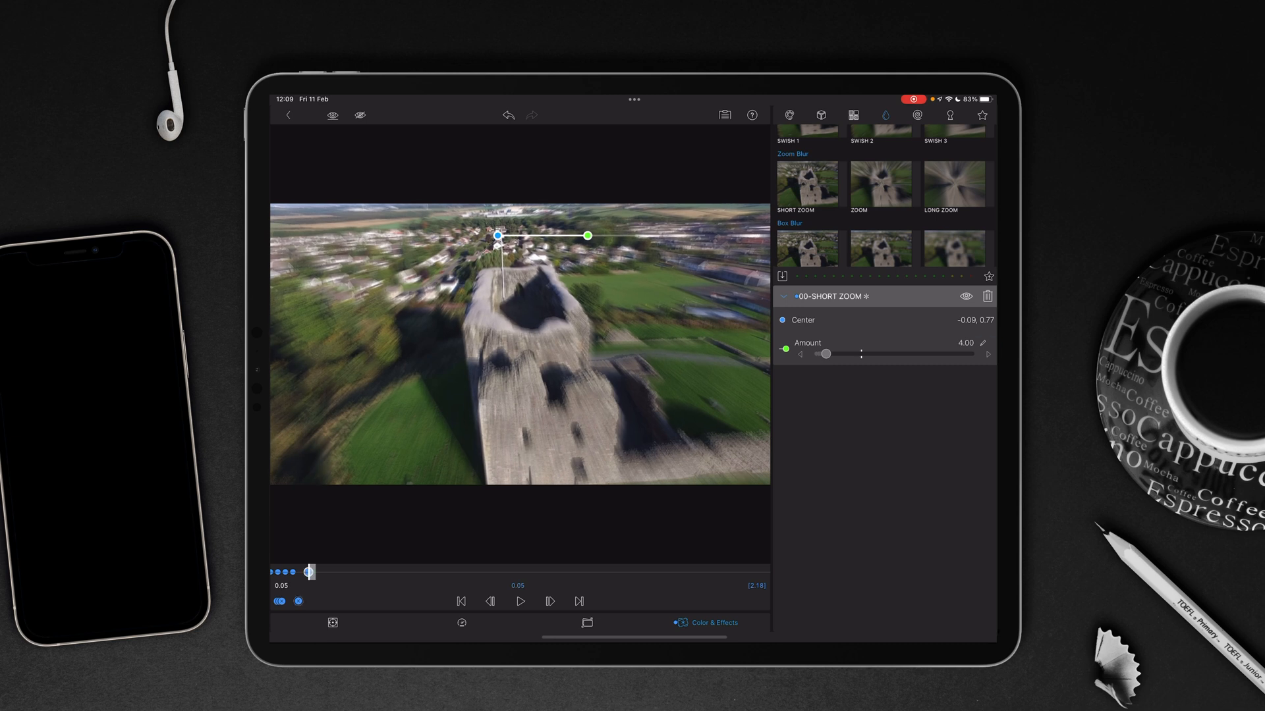
left_click_drag(502, 235, 504, 234)
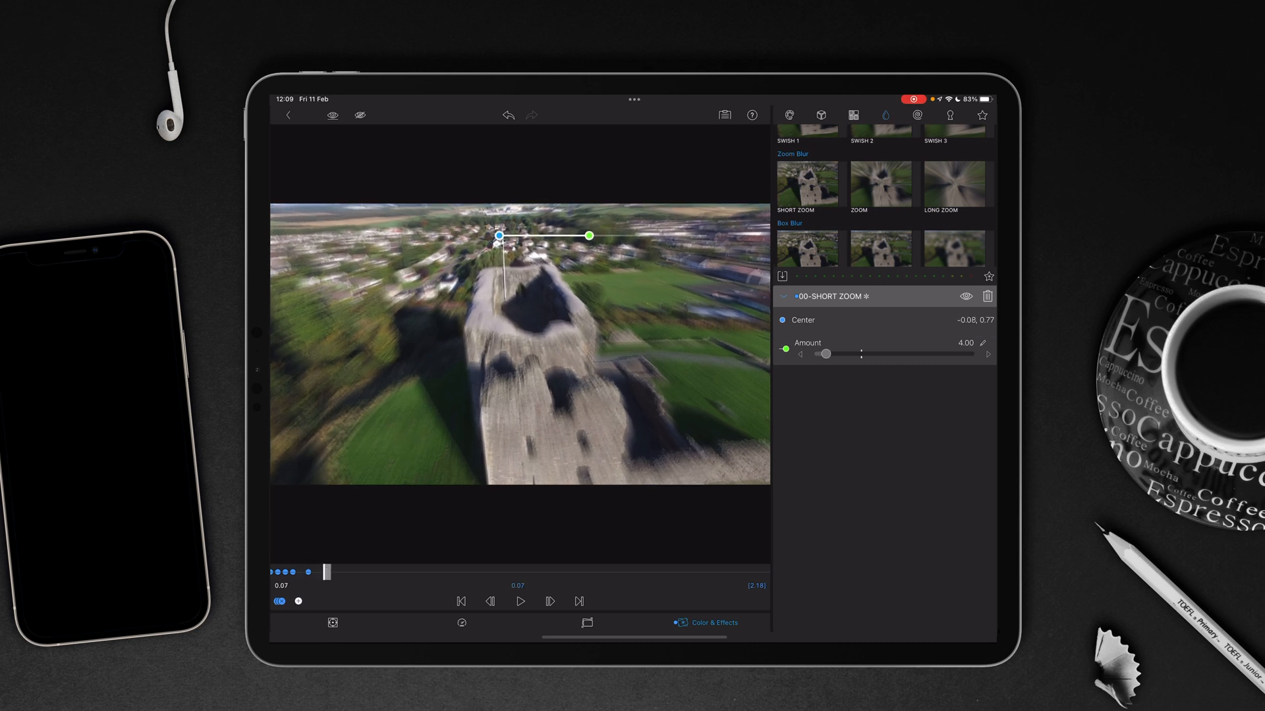
left_click_drag(822, 353, 829, 353)
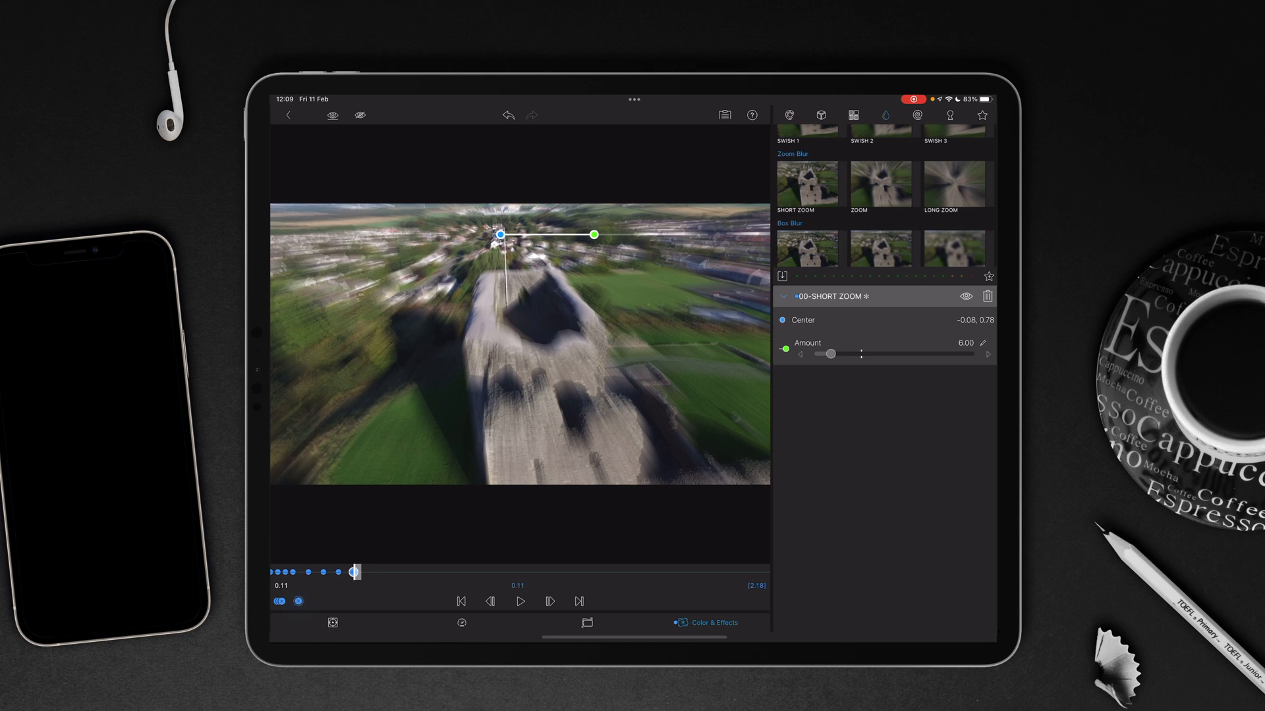
- Add keyframes on later frames, keeping the blur centre on the flag and raising strength to 7
left_click_drag(502, 233, 502, 234)
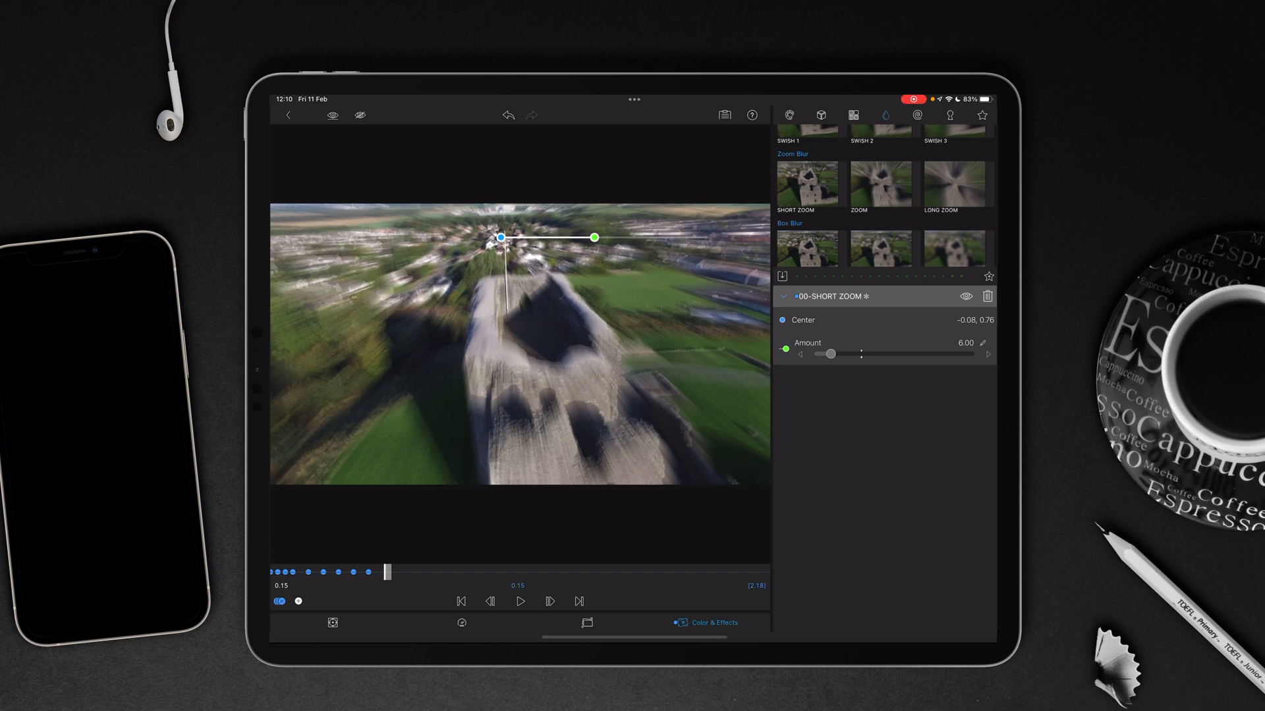
left_click_drag(503, 237, 507, 245)
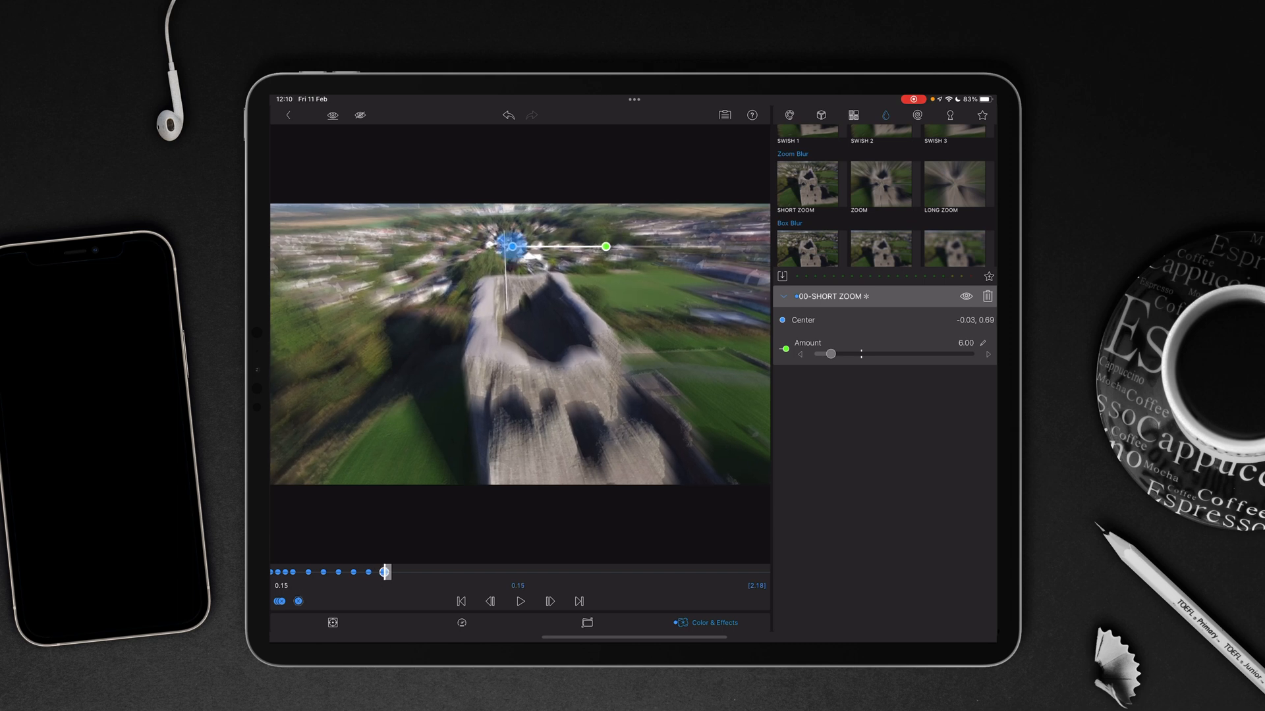
left_click_drag(513, 246, 502, 237)
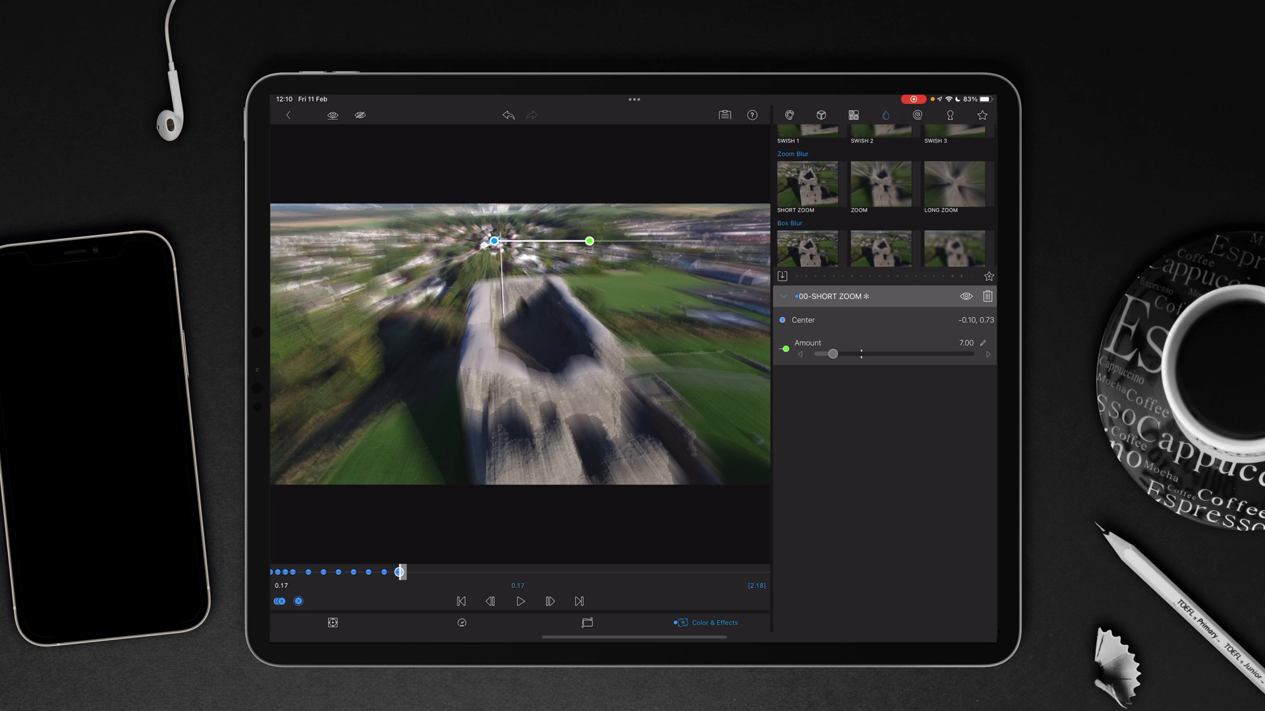
left_click(549, 601)
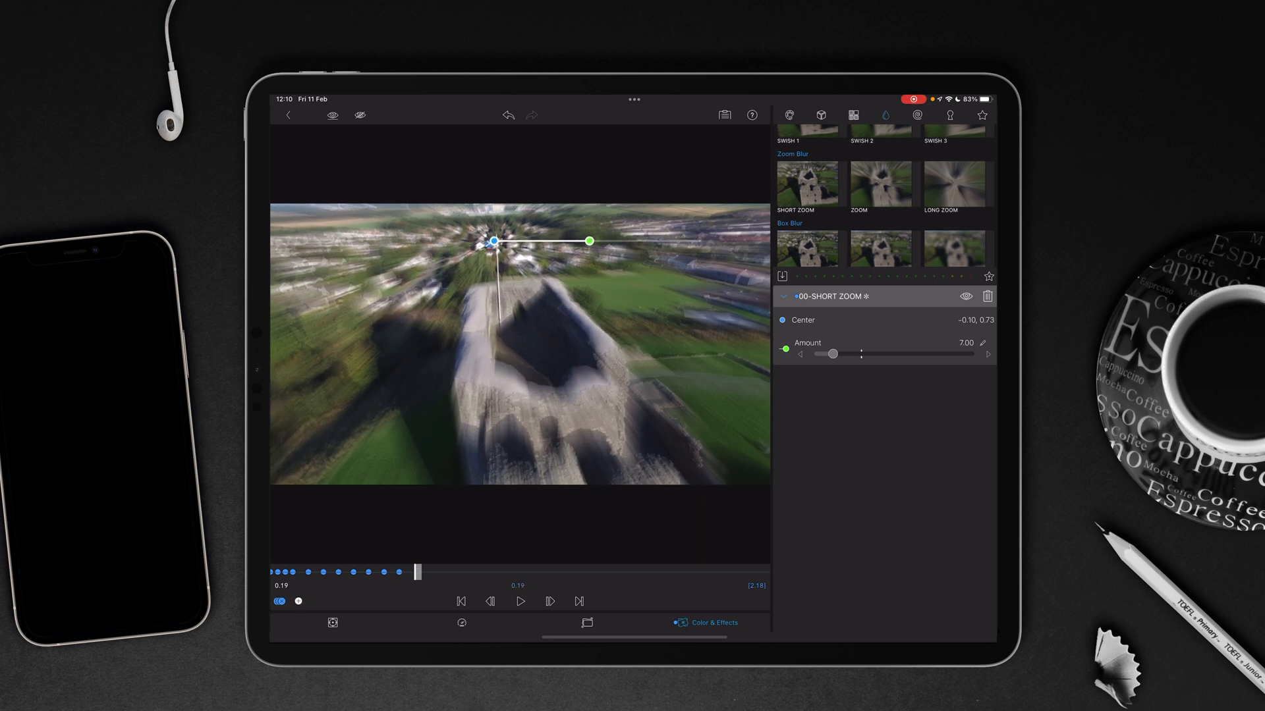
left_click(520, 601)
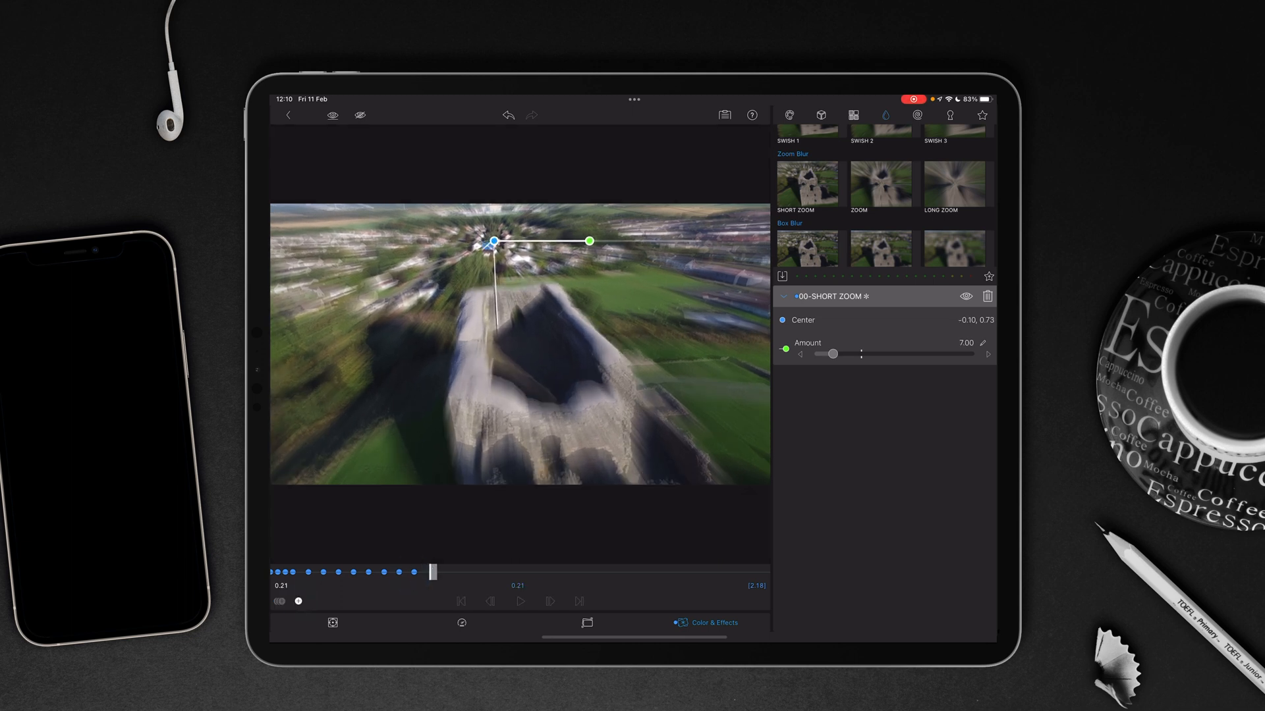
left_click_drag(431, 572, 416, 572)
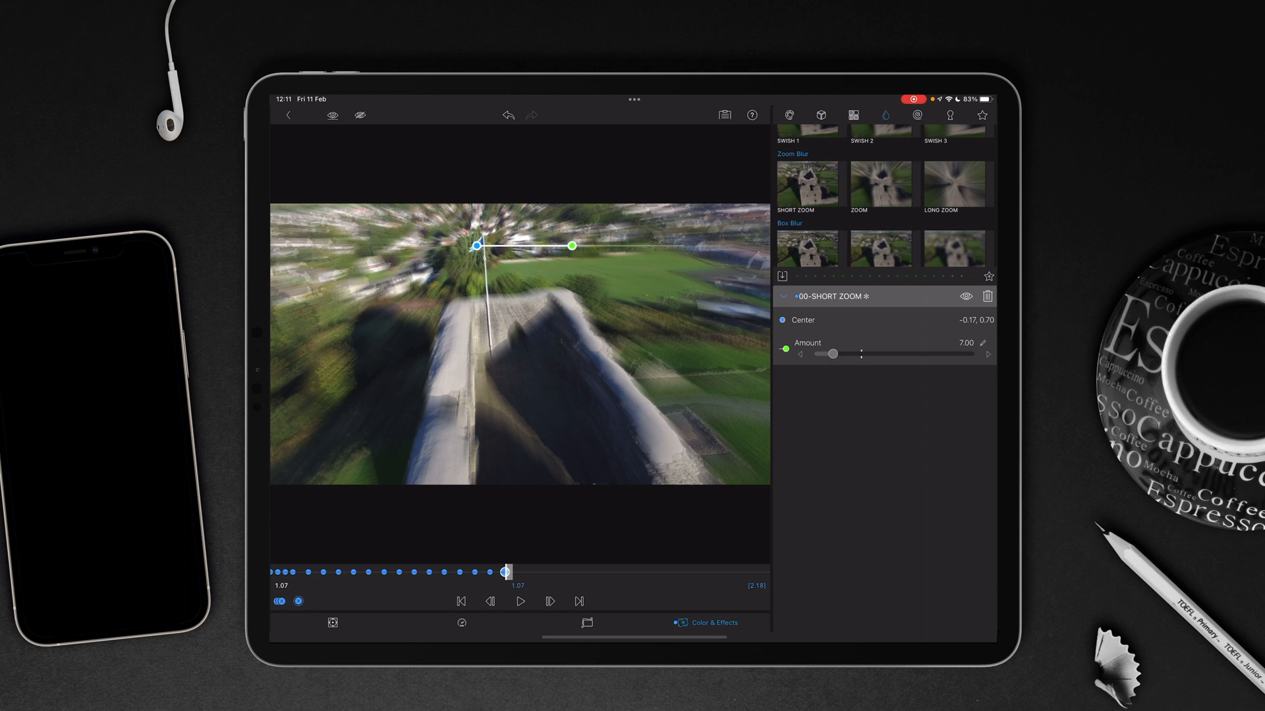
- Keyframe later frames so the blur tracks the flag, tapering the amount from 7 to 1.00
left_click_drag(833, 353, 829, 353)
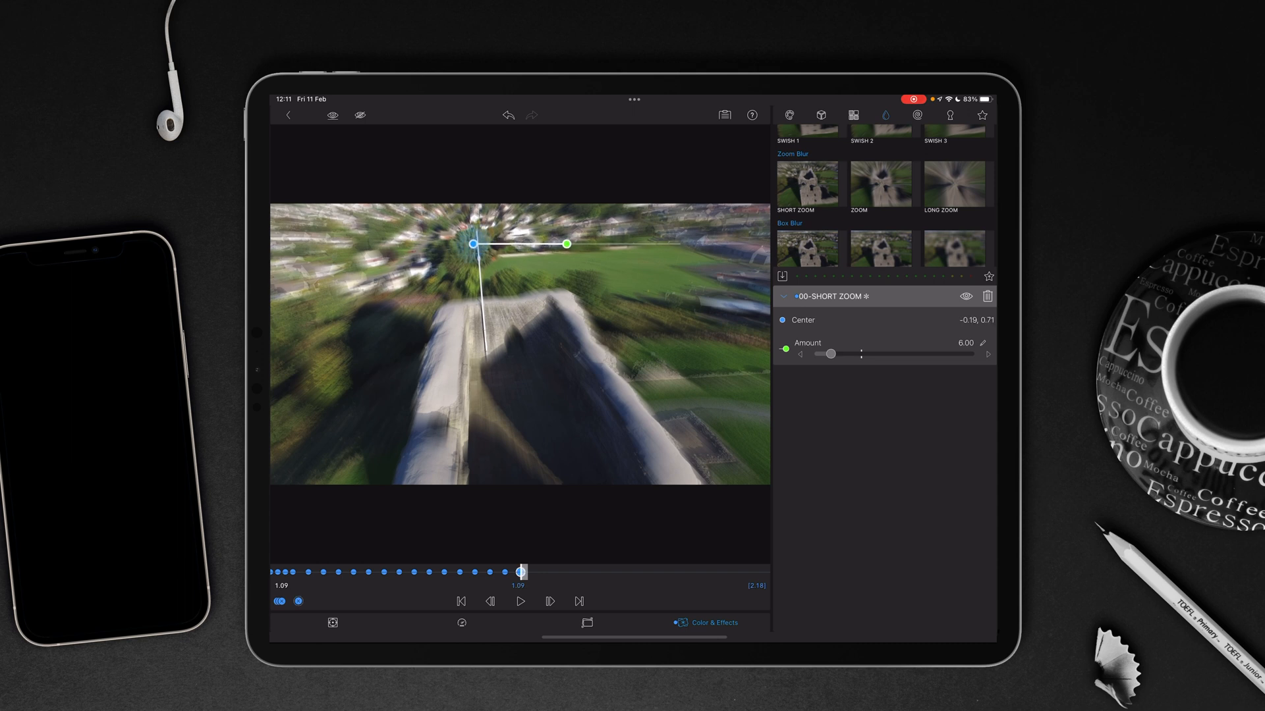
left_click_drag(830, 354, 824, 353)
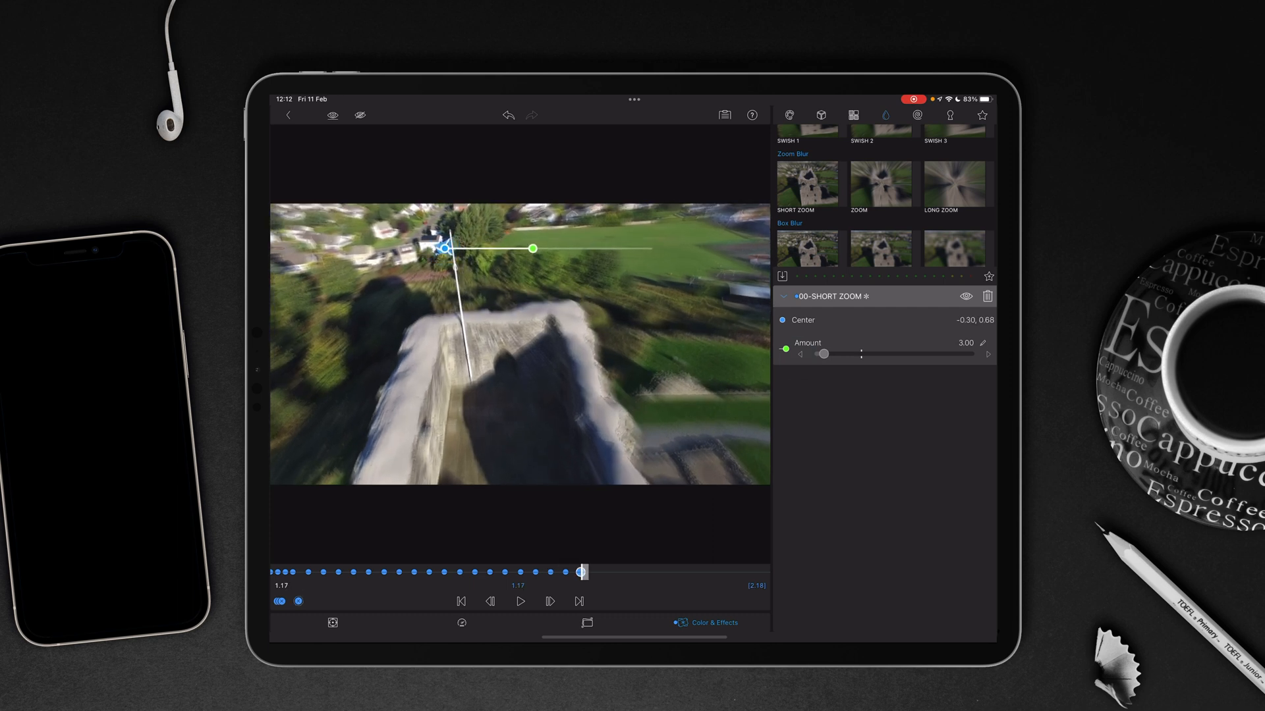
left_click_drag(861, 354, 823, 354)
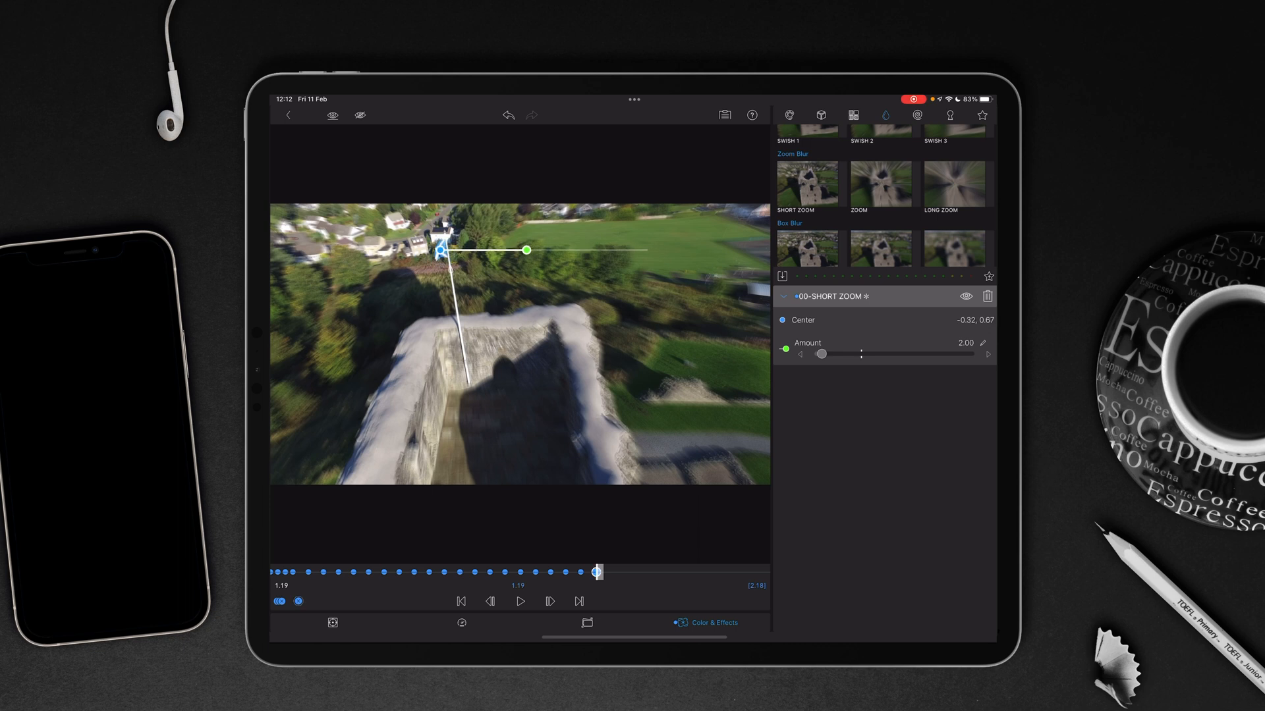
left_click(520, 601)
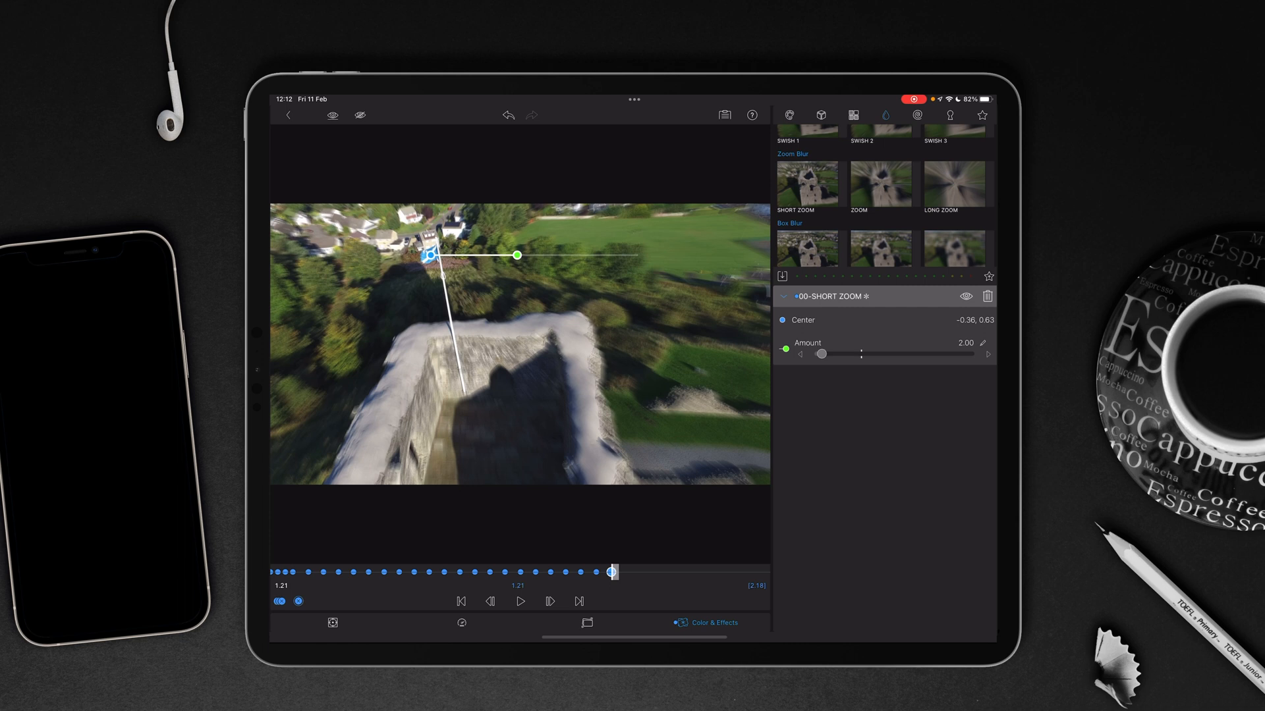
left_click_drag(859, 353, 819, 353)
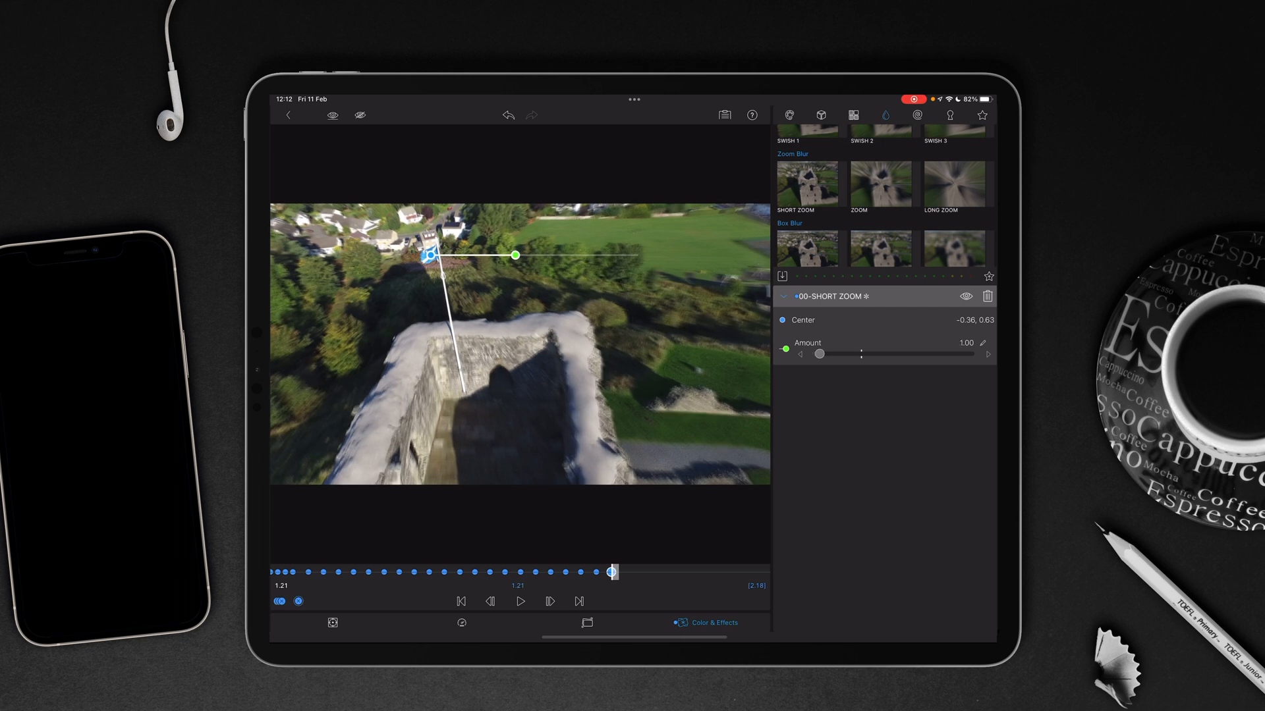
left_click(548, 600)
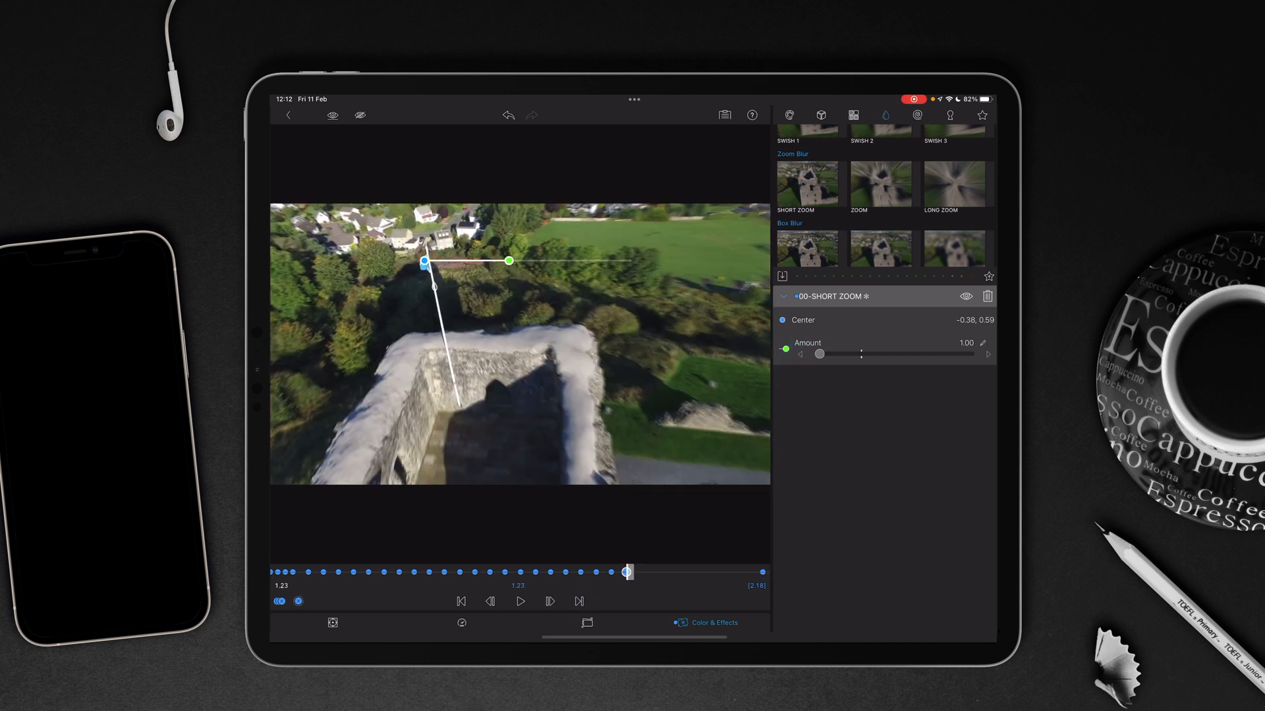
left_click_drag(860, 353, 819, 353)
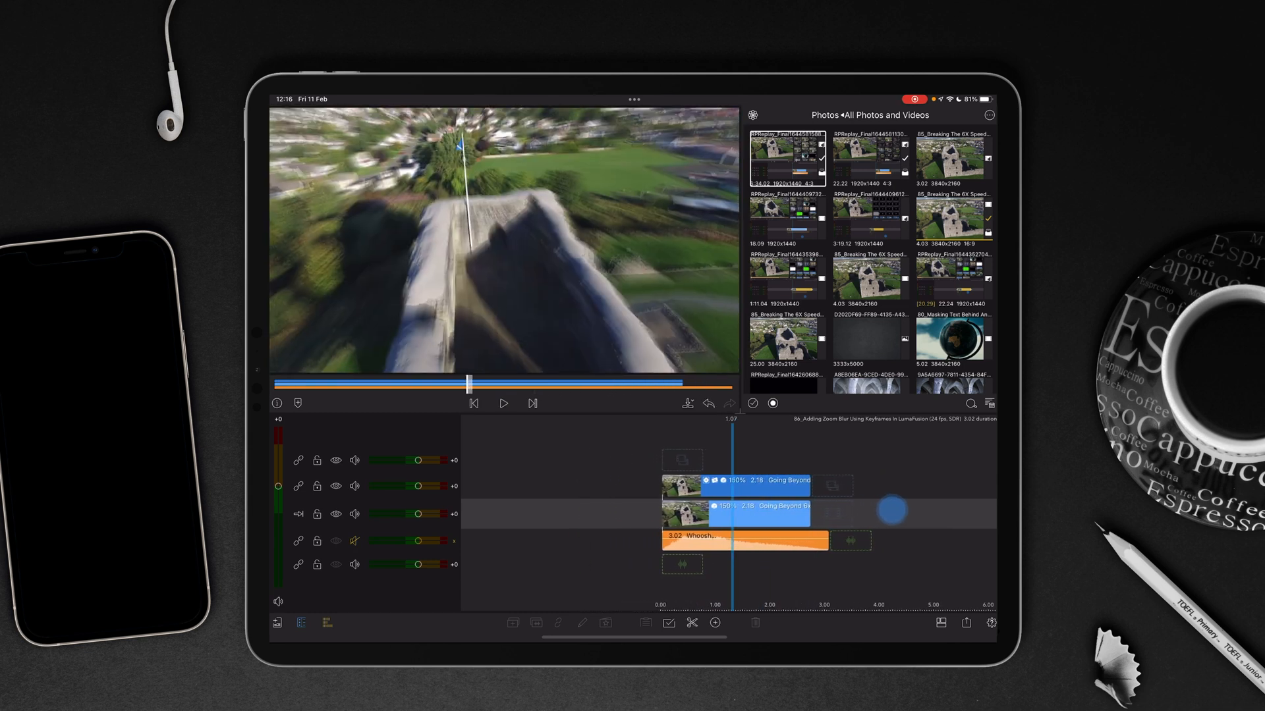
left_click(503, 403)
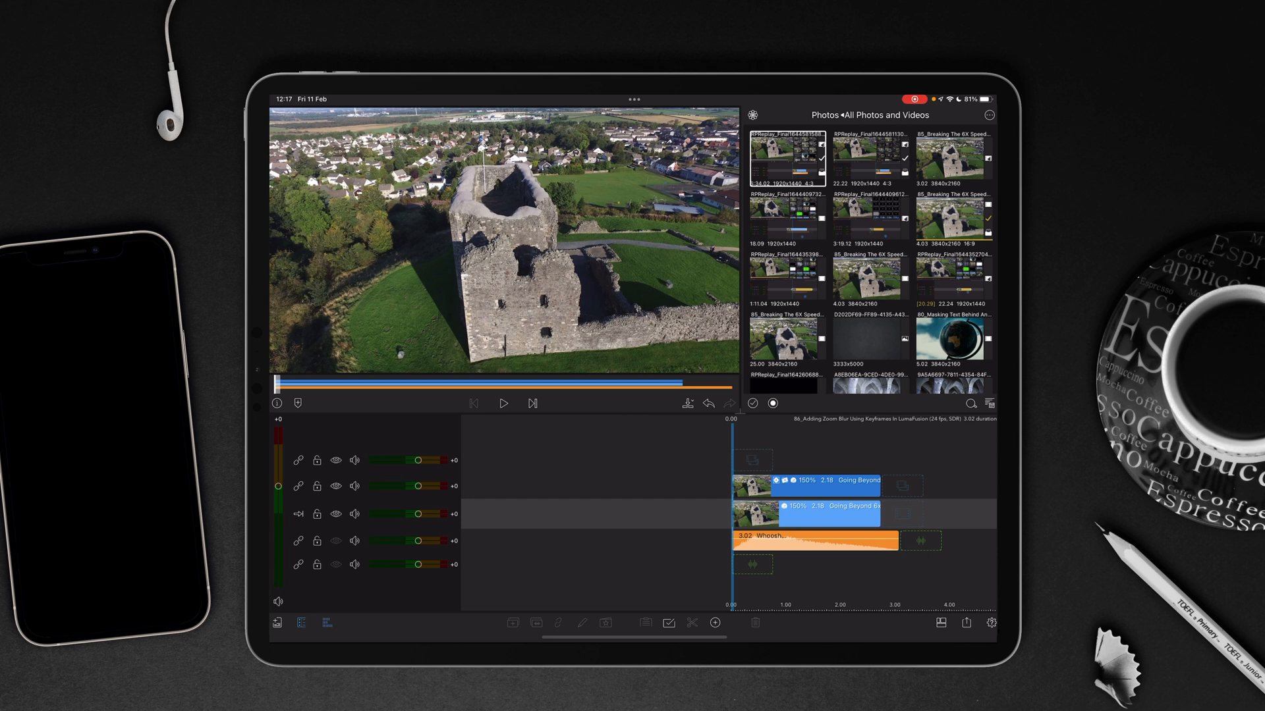
left_click(502, 403)
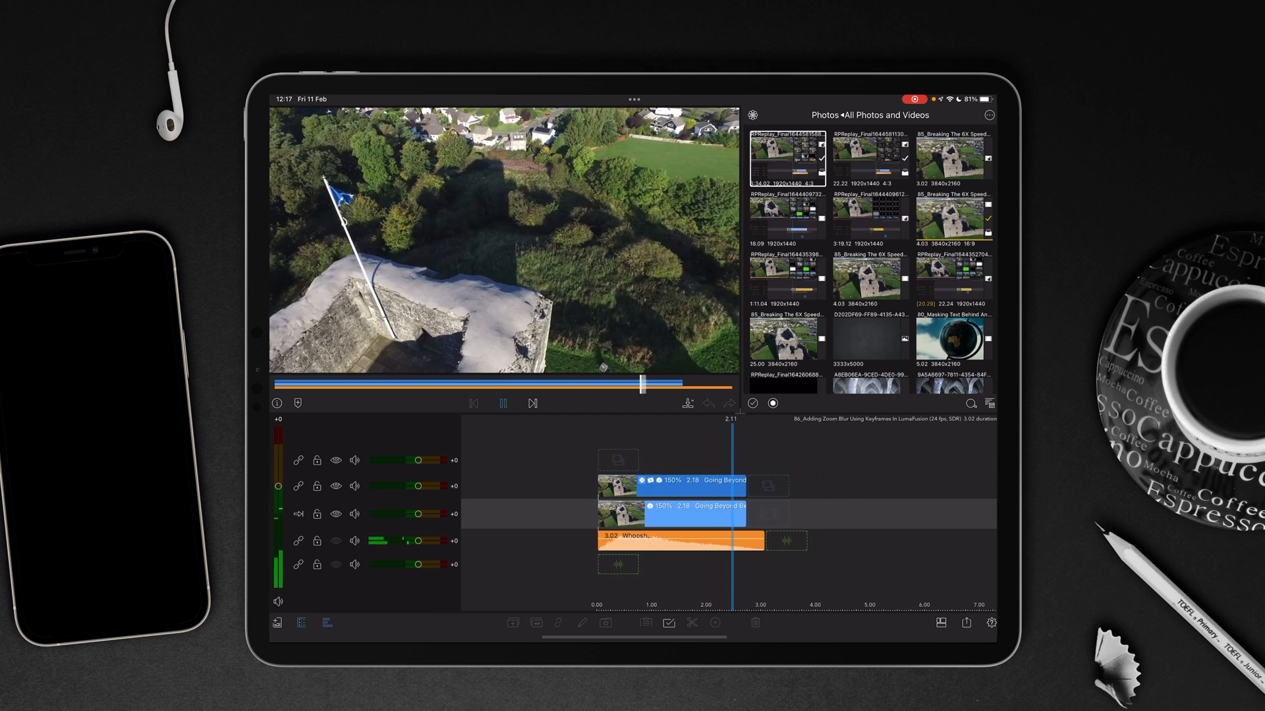
left_click(502, 403)
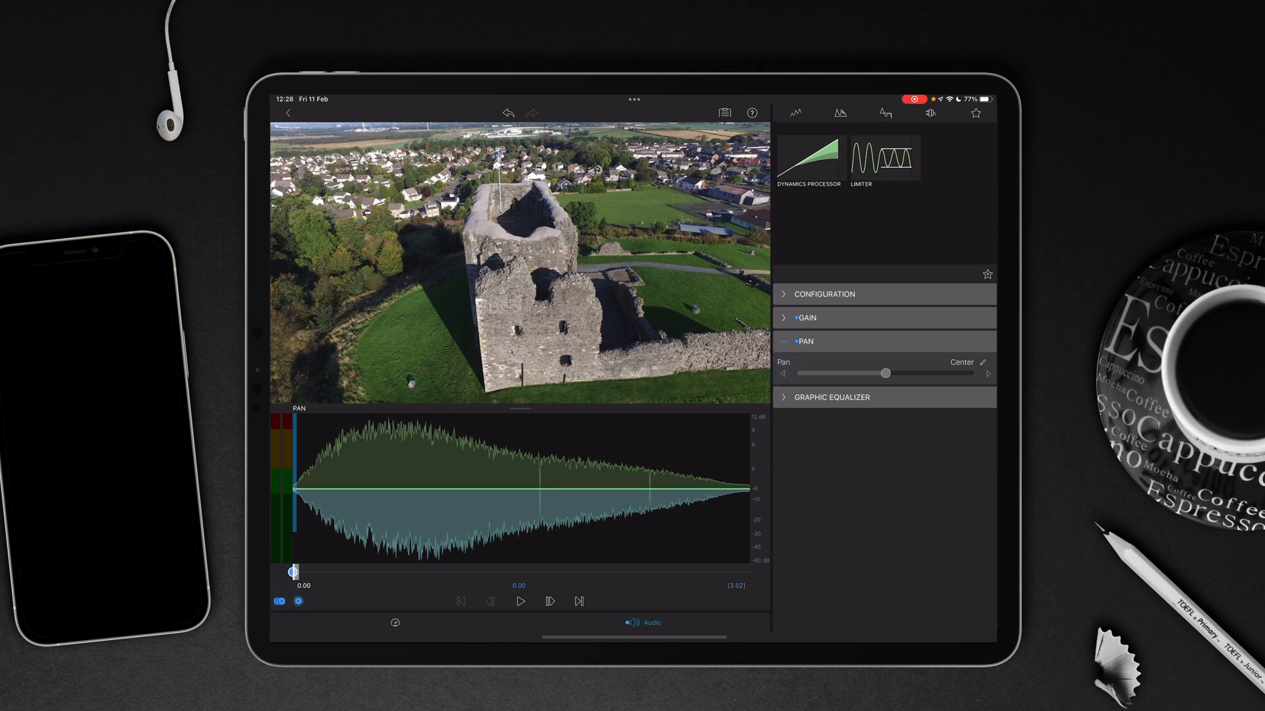
- Keyframe the whoosh pan from fully left at its start to fully right at its end
left_click_drag(885, 373, 802, 373)
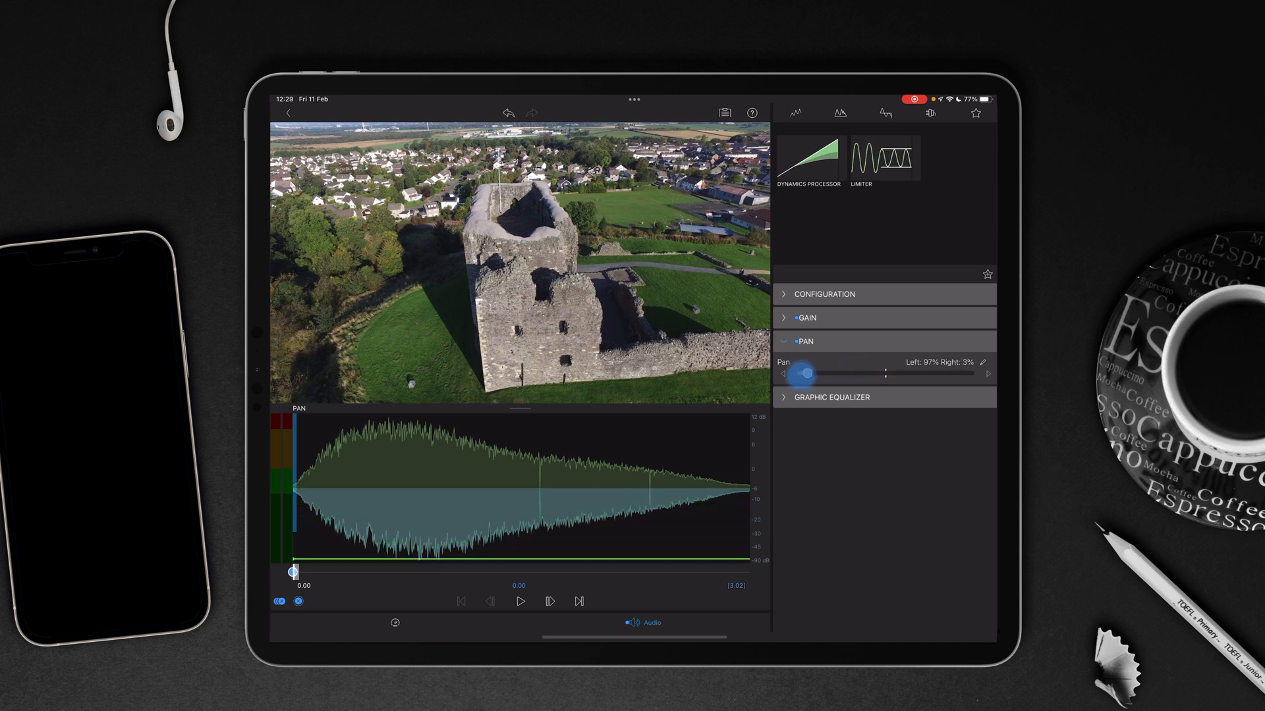
left_click_drag(804, 374, 799, 373)
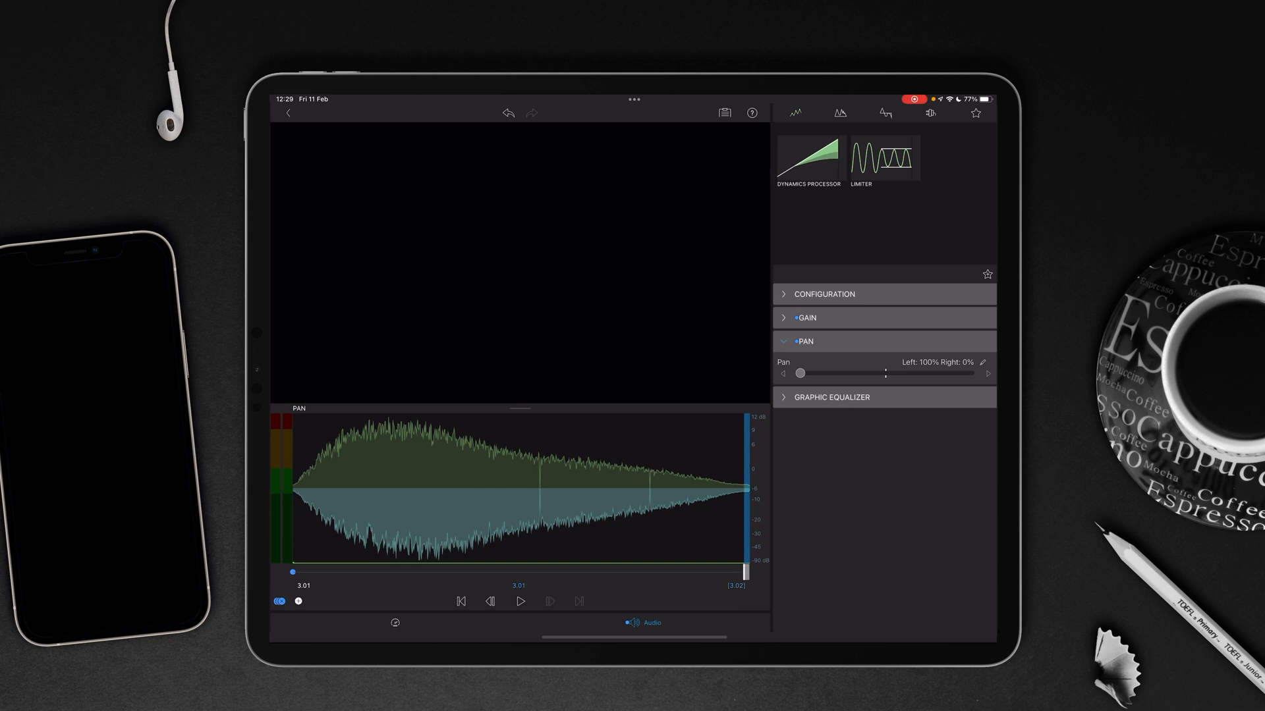
left_click_drag(800, 373, 971, 373)
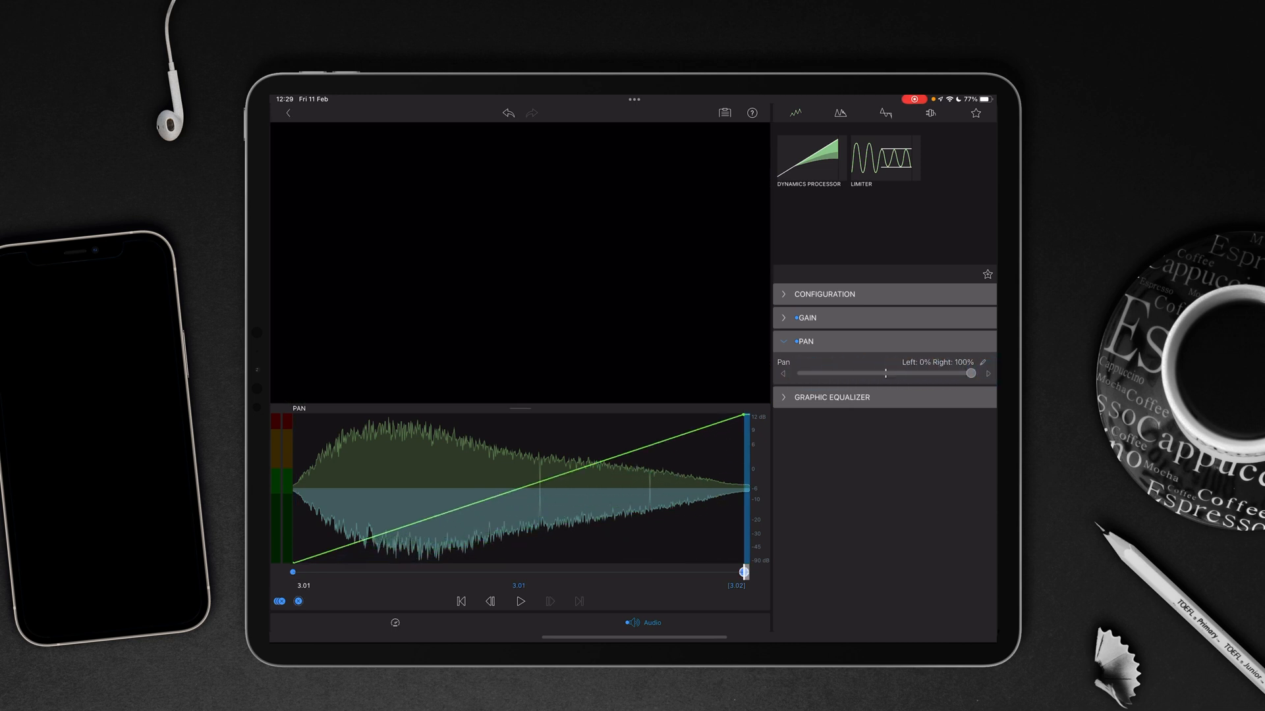
- Show and hide the gain settings, then close the audio editor to return to the timeline
left_click(804, 317)
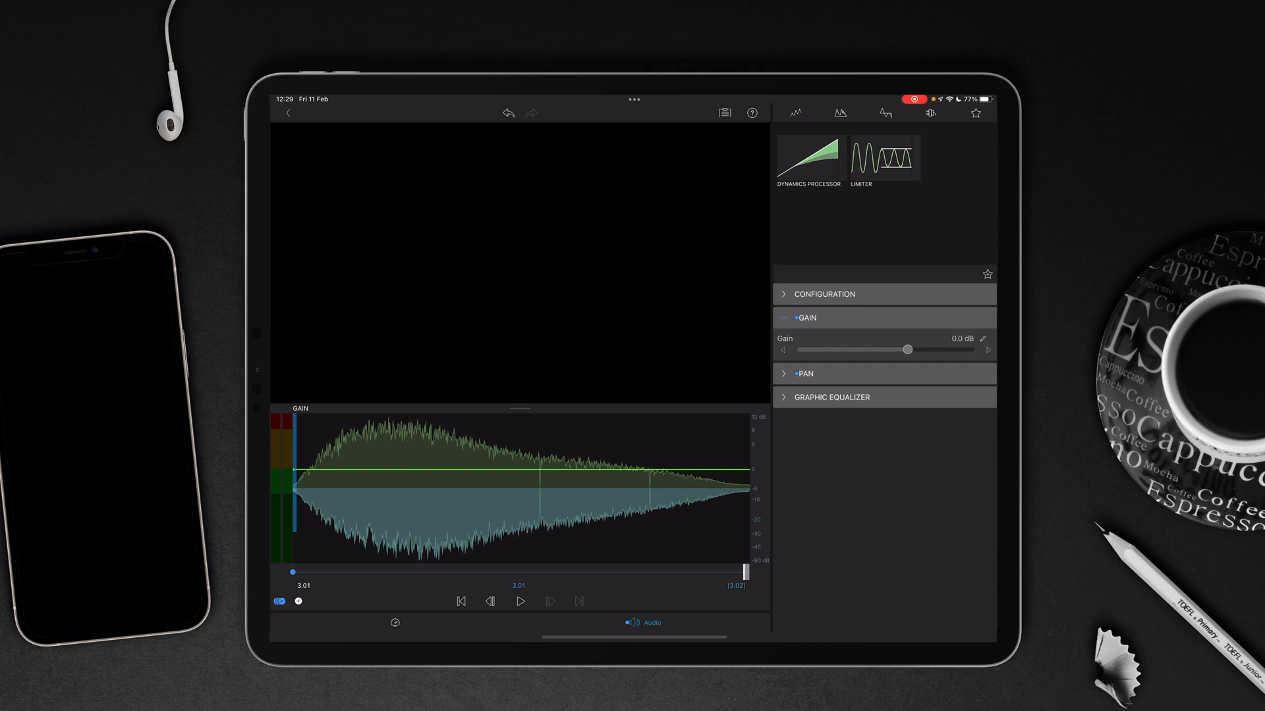
left_click(804, 317)
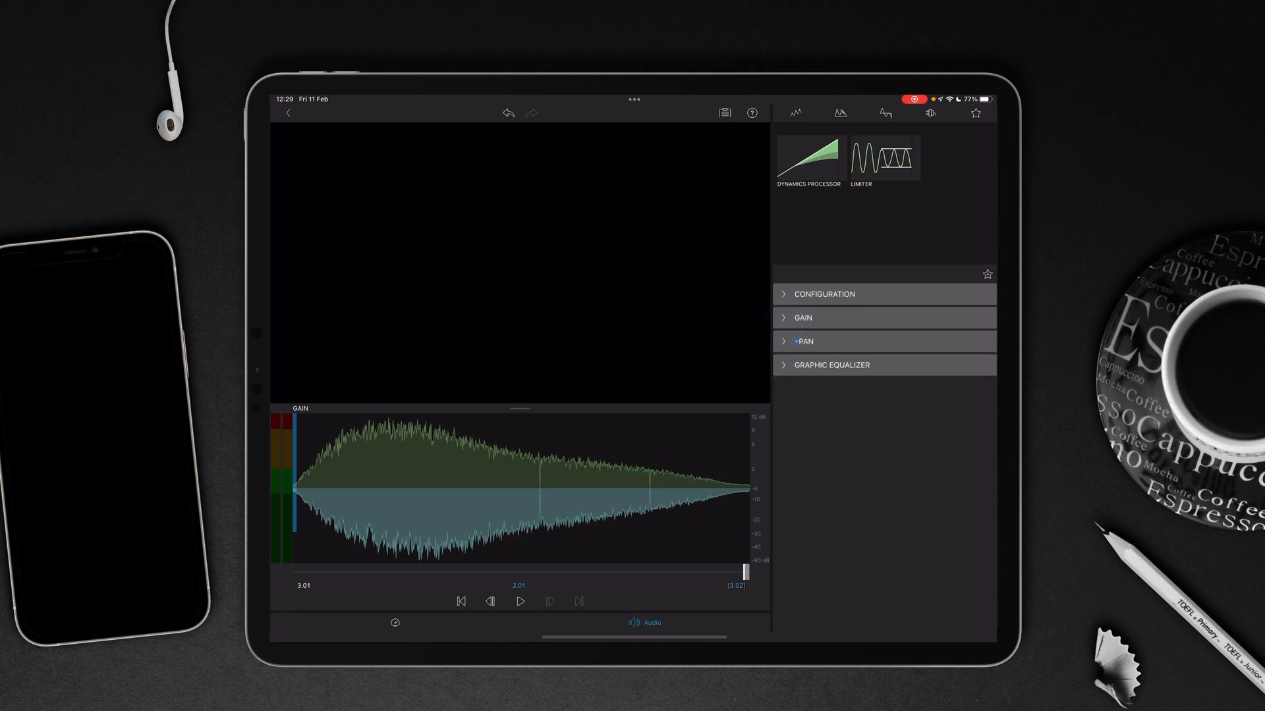
left_click(804, 340)
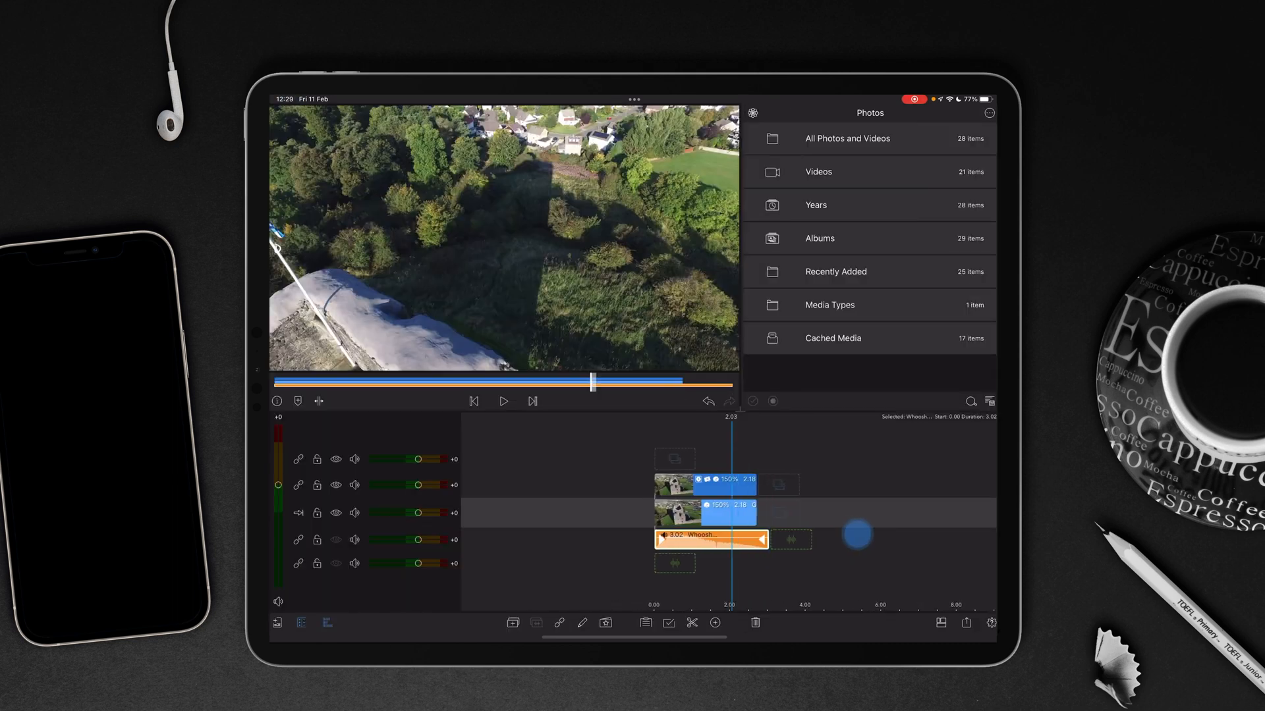
left_click(502, 402)
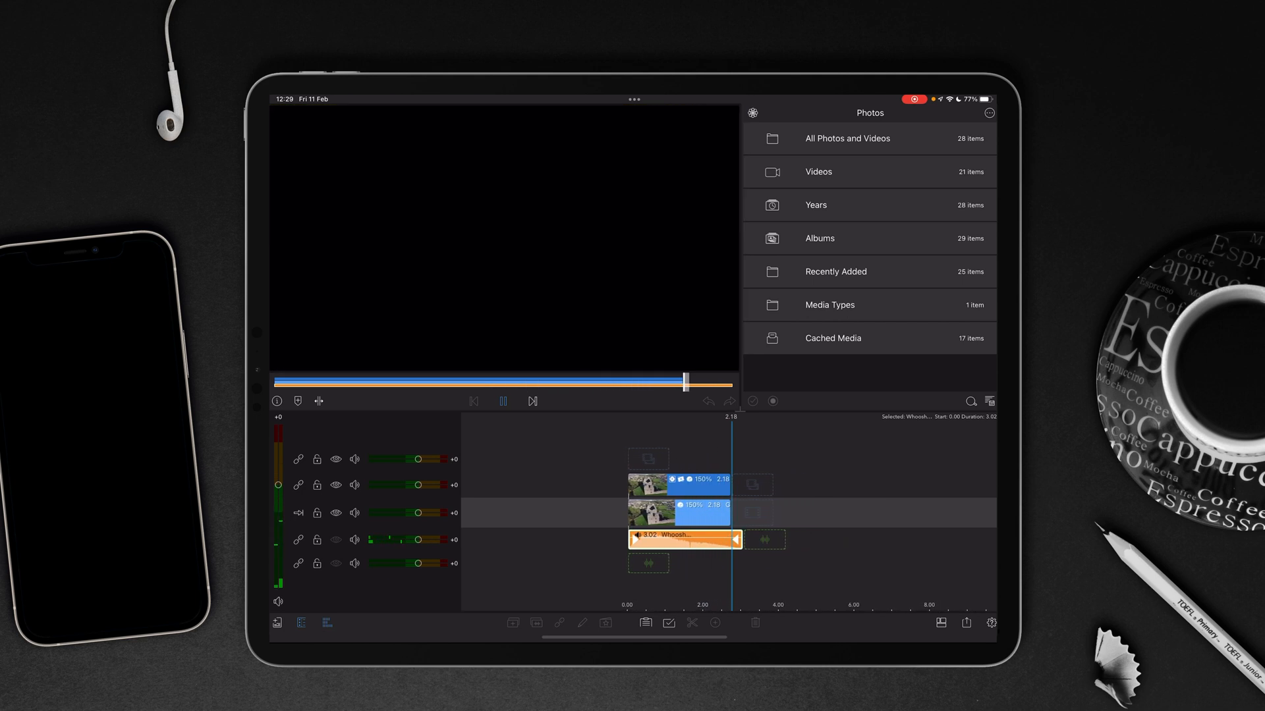
left_click(502, 401)
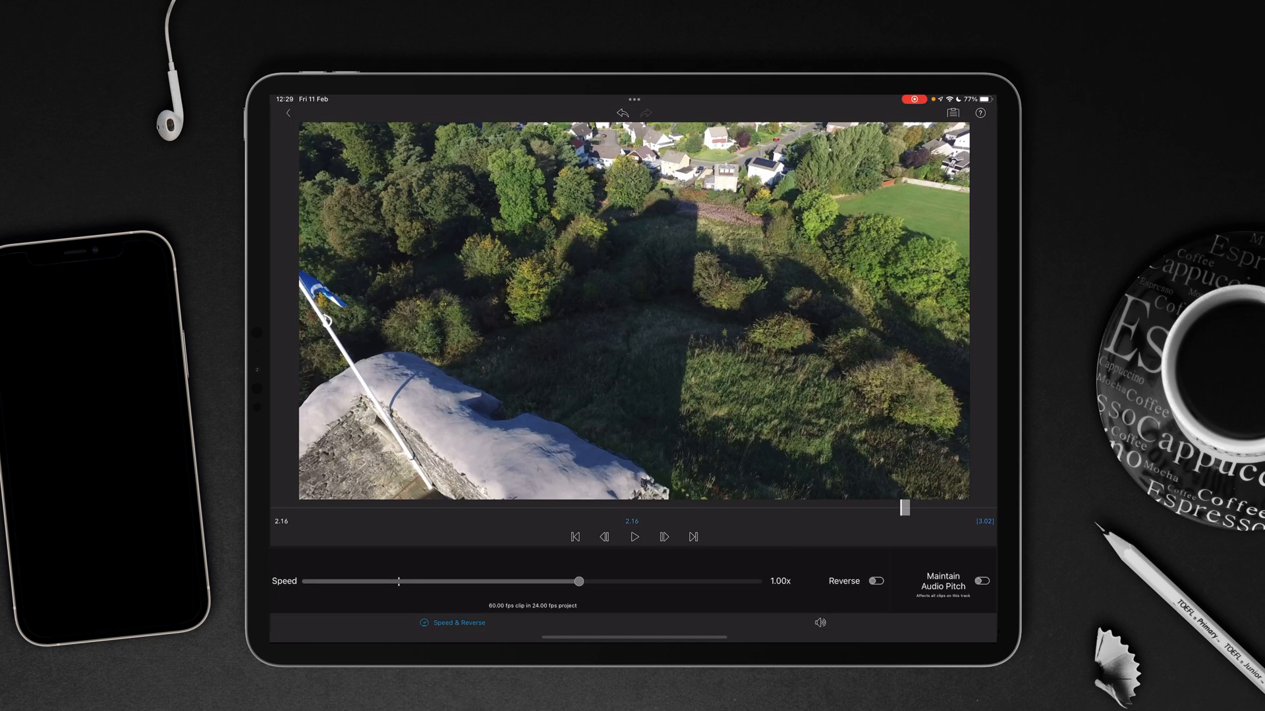
- Raise the whoosh playback speed to about 1.09x, so it lasts about 2.19 seconds
left_click_drag(578, 582, 623, 582)
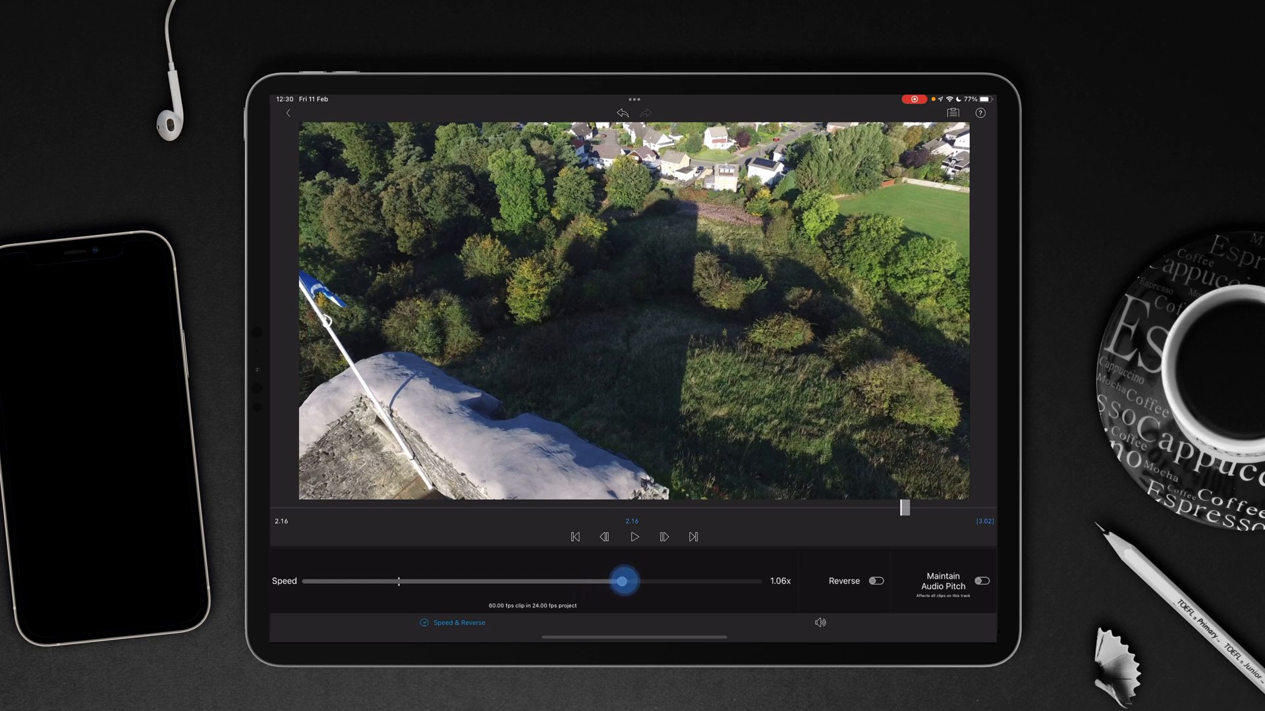
left_click_drag(623, 581, 648, 581)
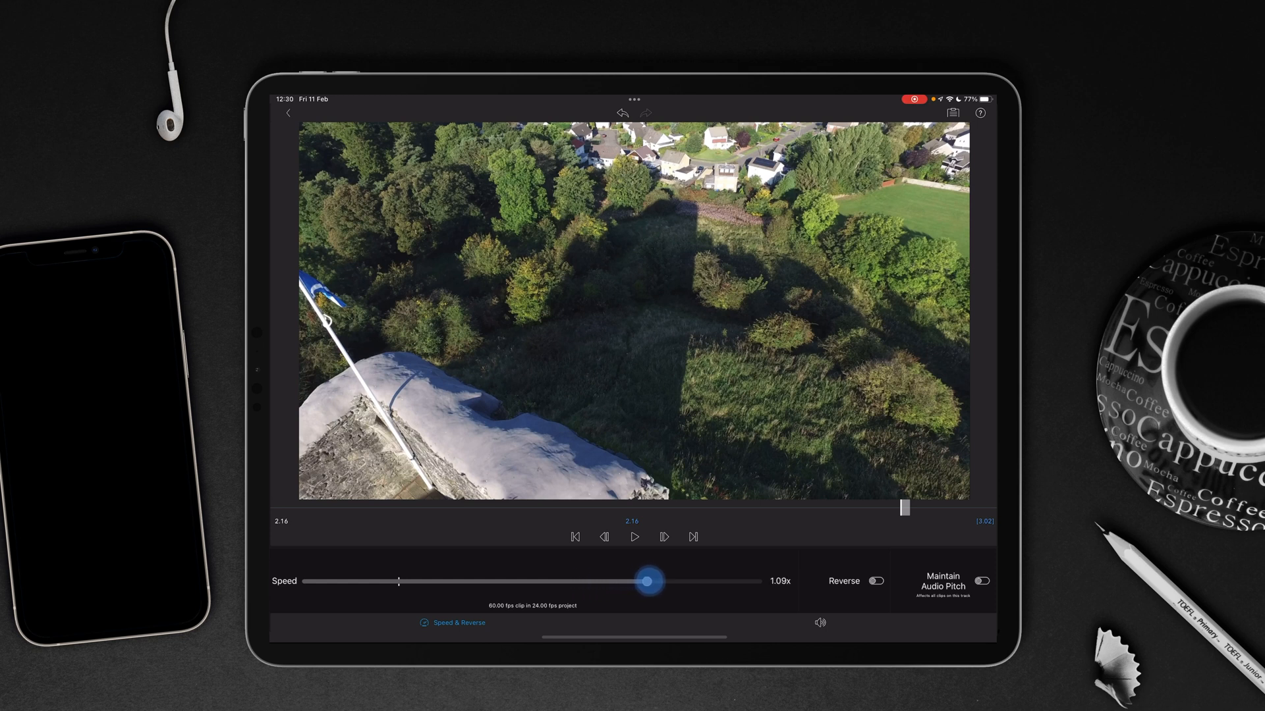
left_click_drag(647, 581, 651, 581)
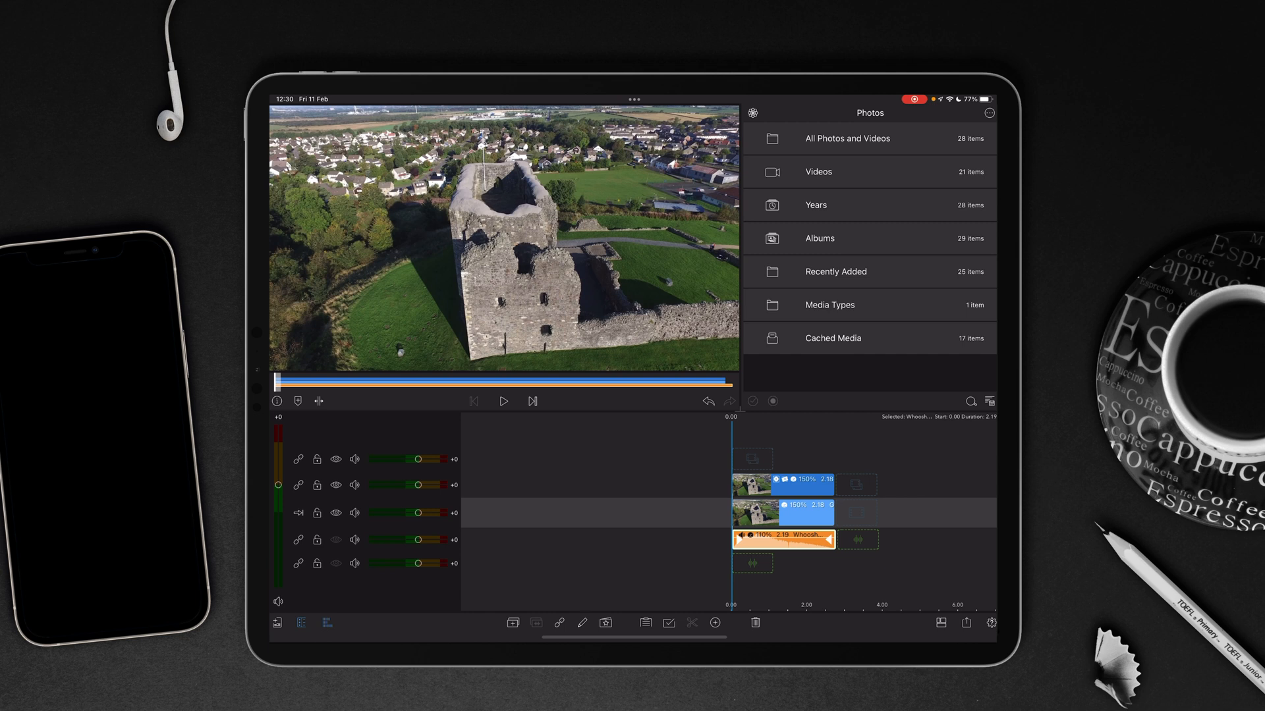
left_click(503, 401)
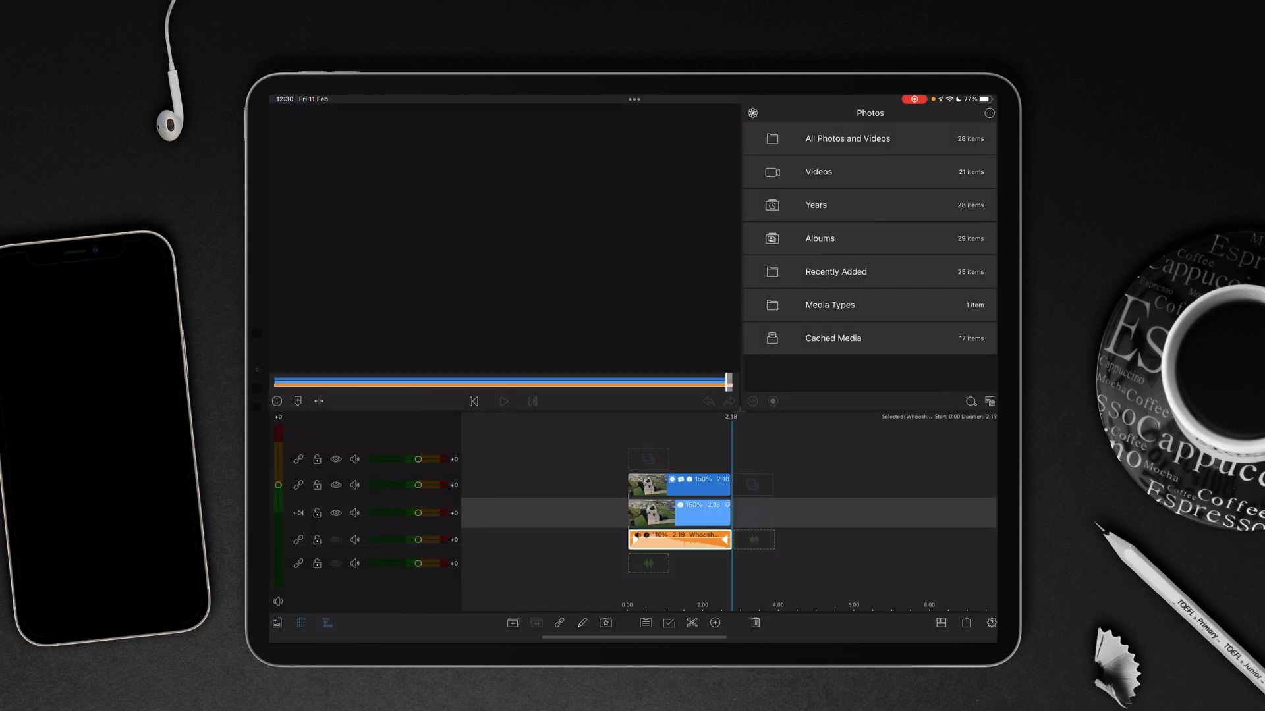
left_click(503, 402)
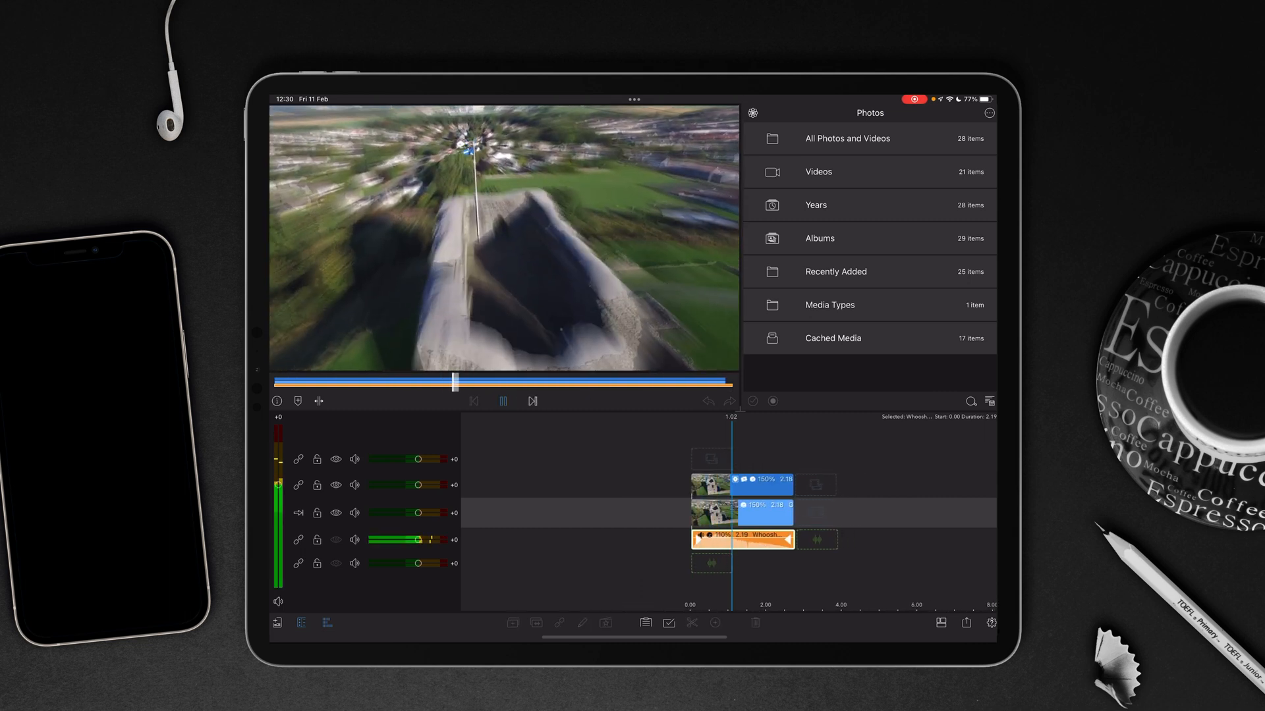
left_click(503, 401)
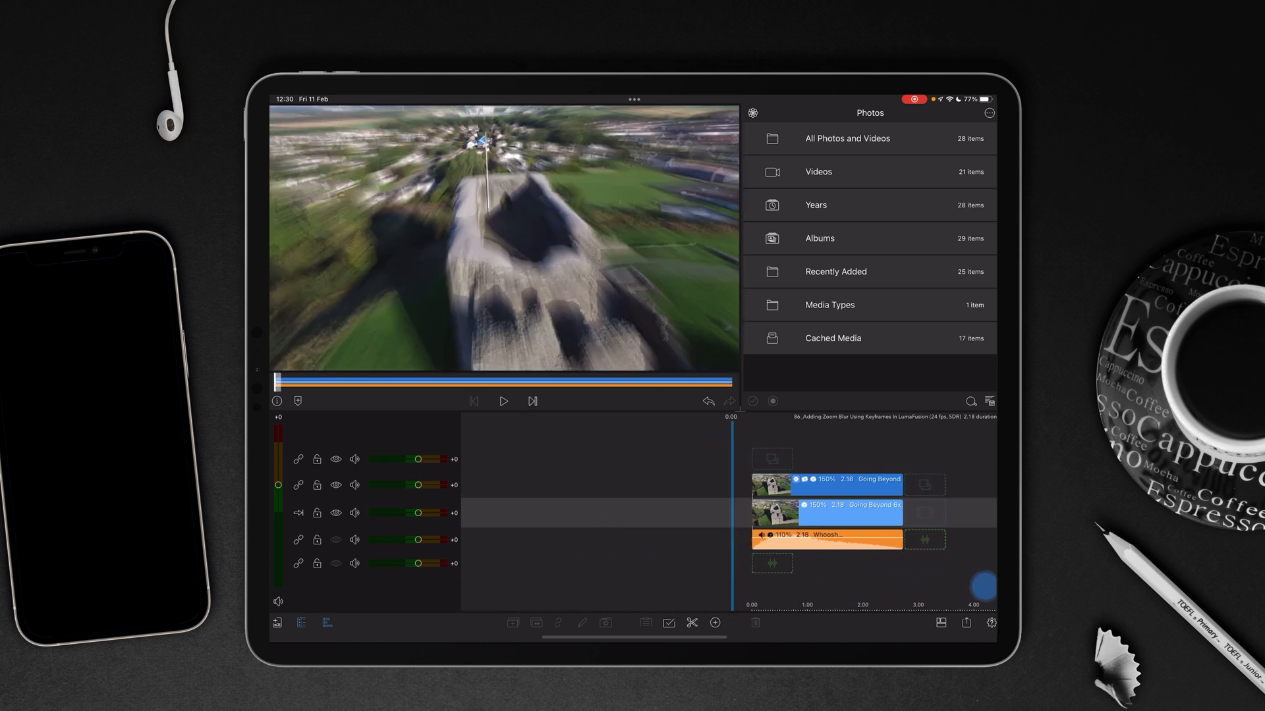
left_click(503, 402)
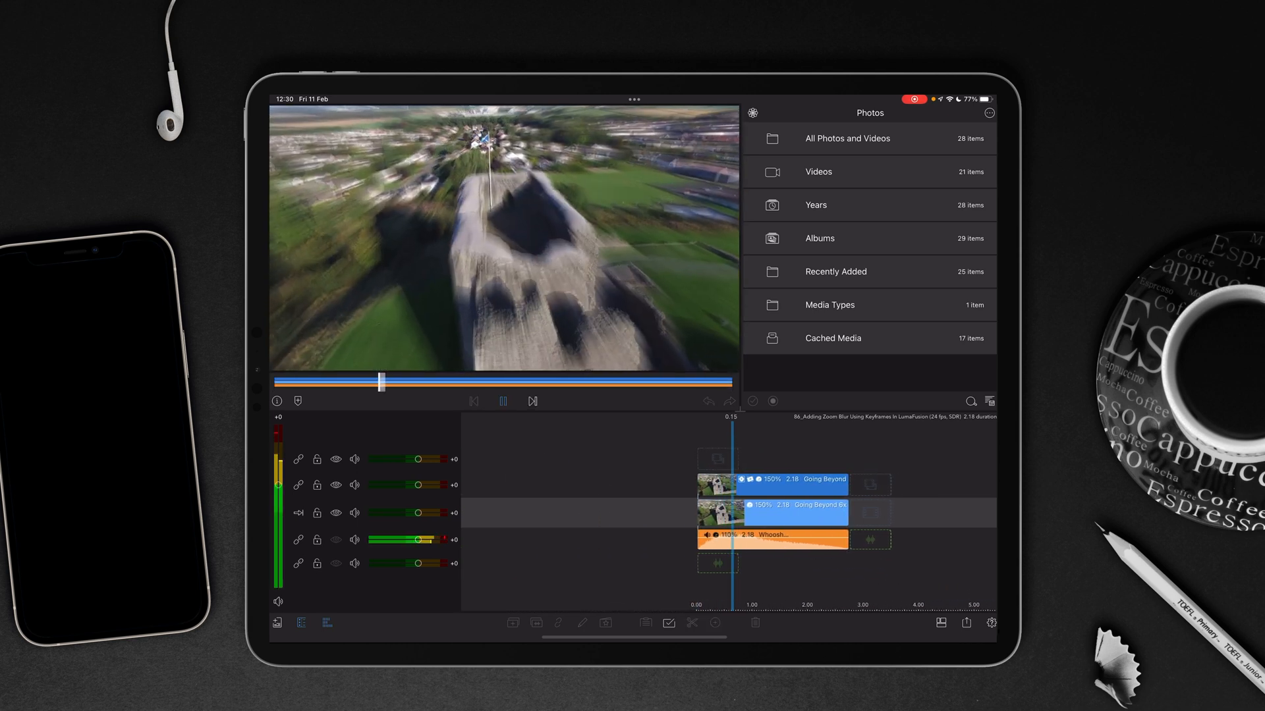
left_click(502, 401)
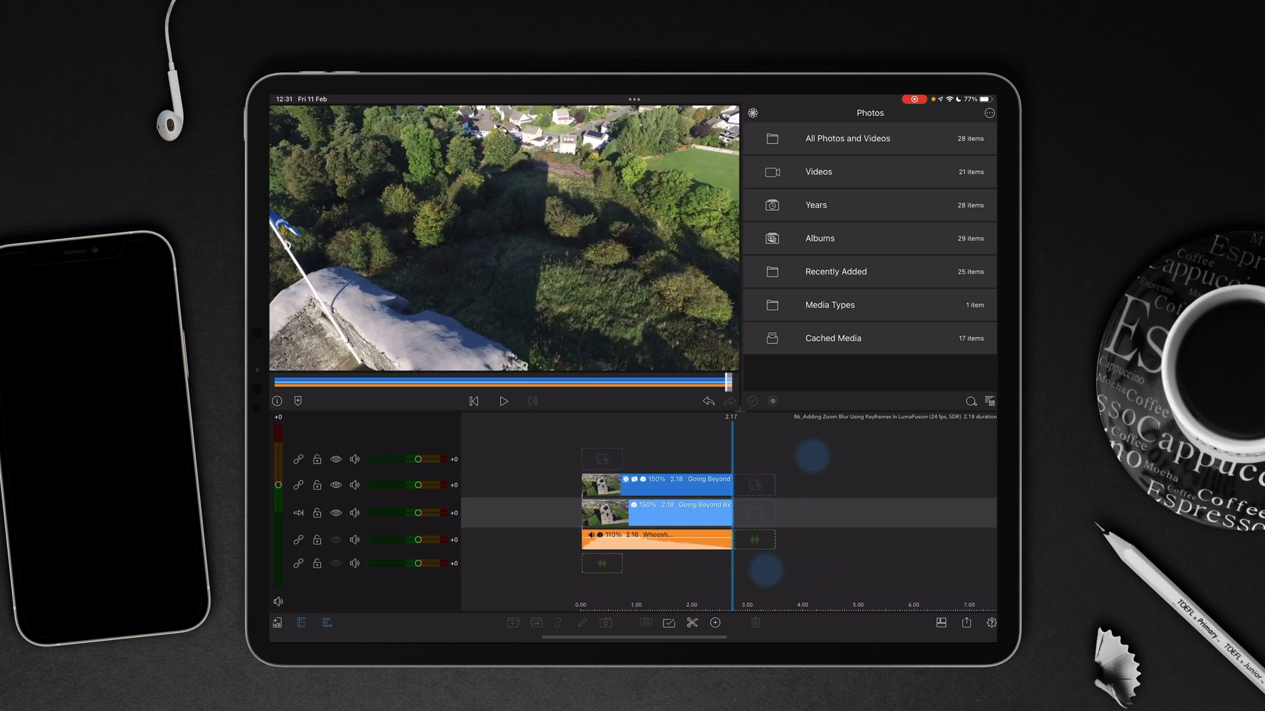
left_click(503, 401)
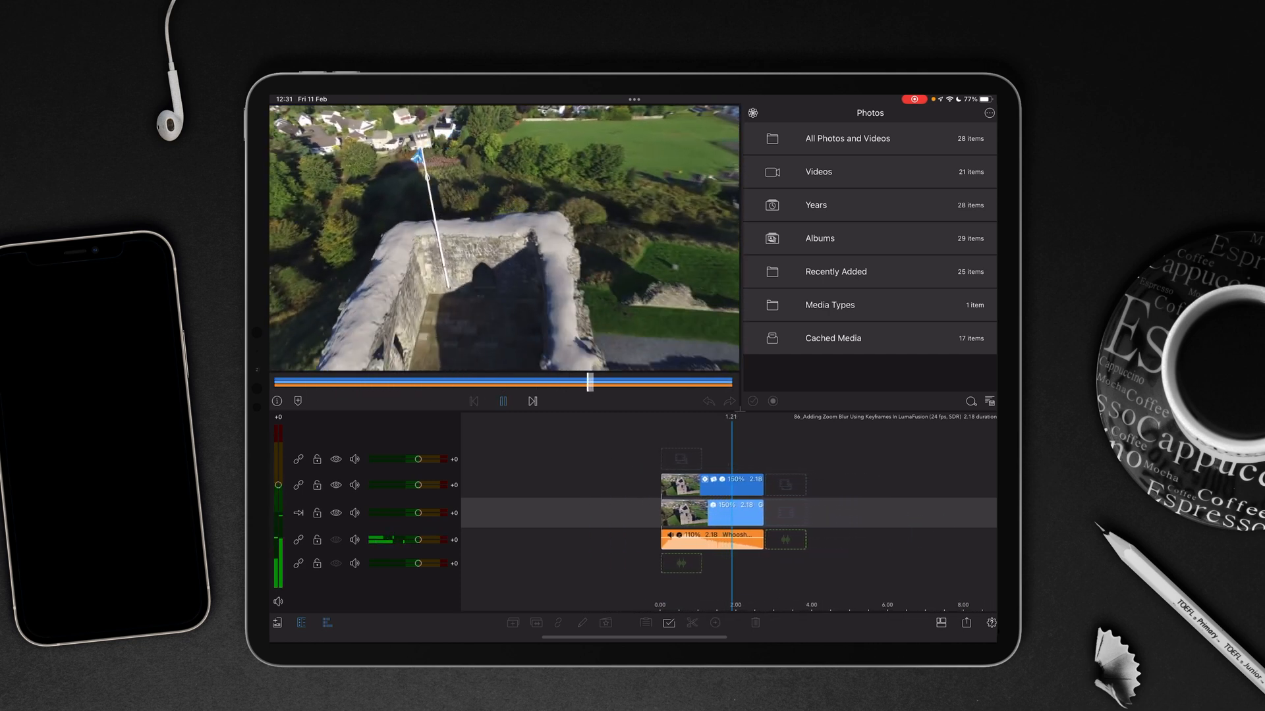
left_click(502, 401)
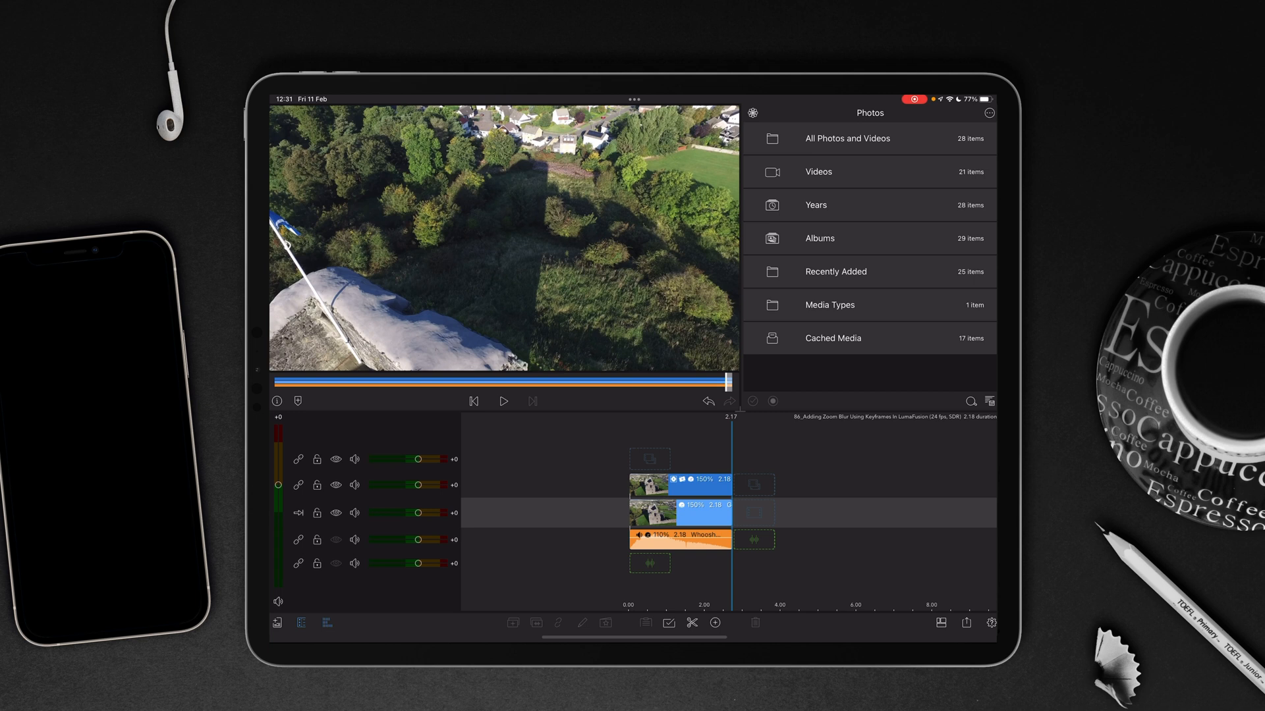